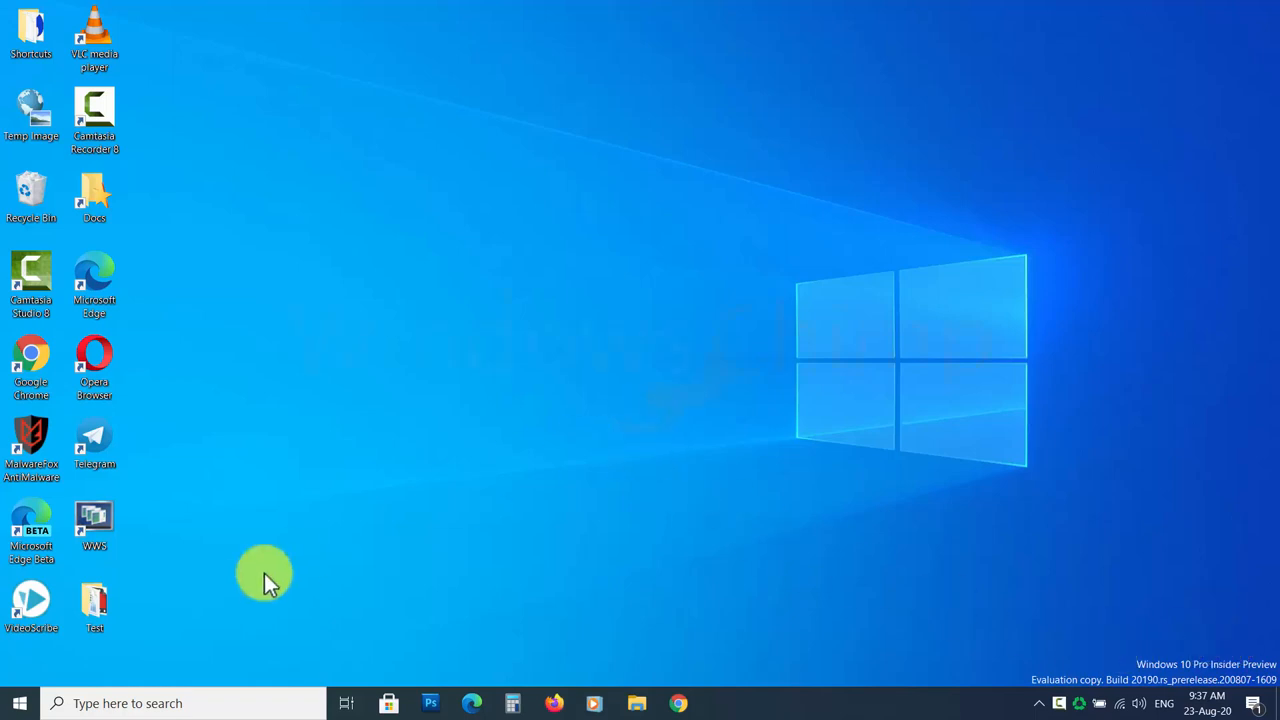
- Open Control Panel from the Start app list under Windows System
left_click(14, 704)
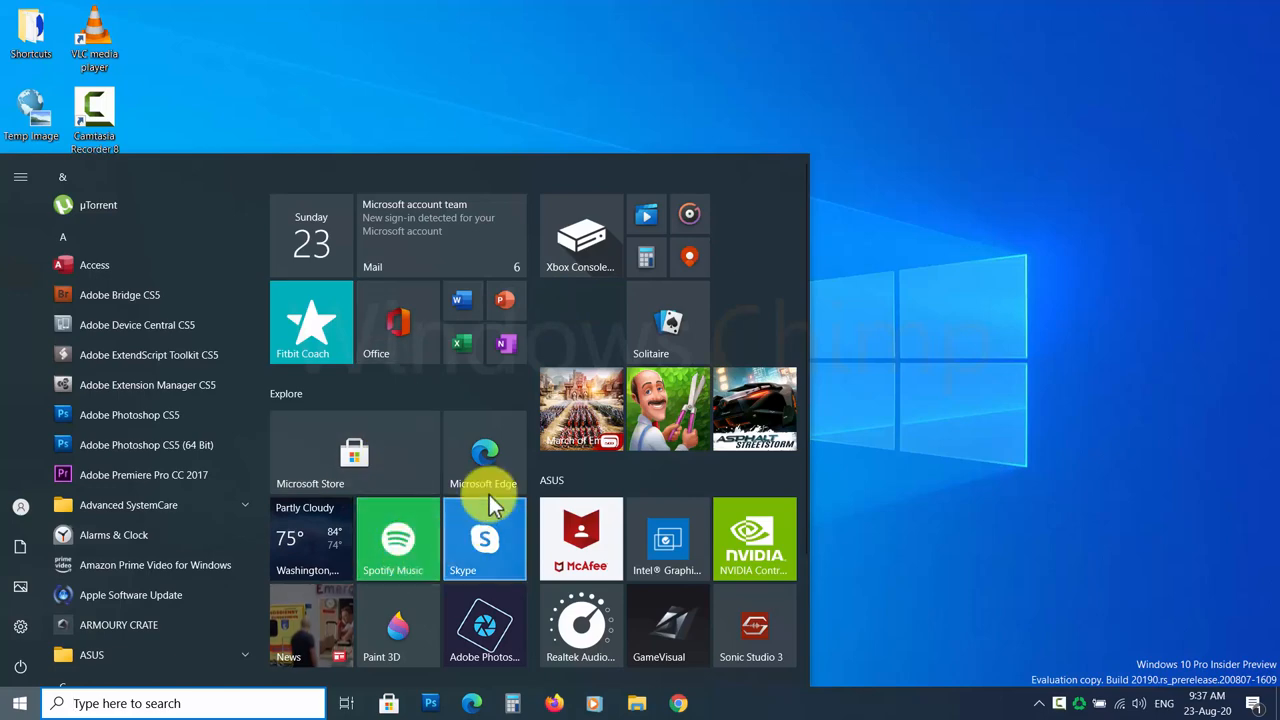
scroll("down", 3)
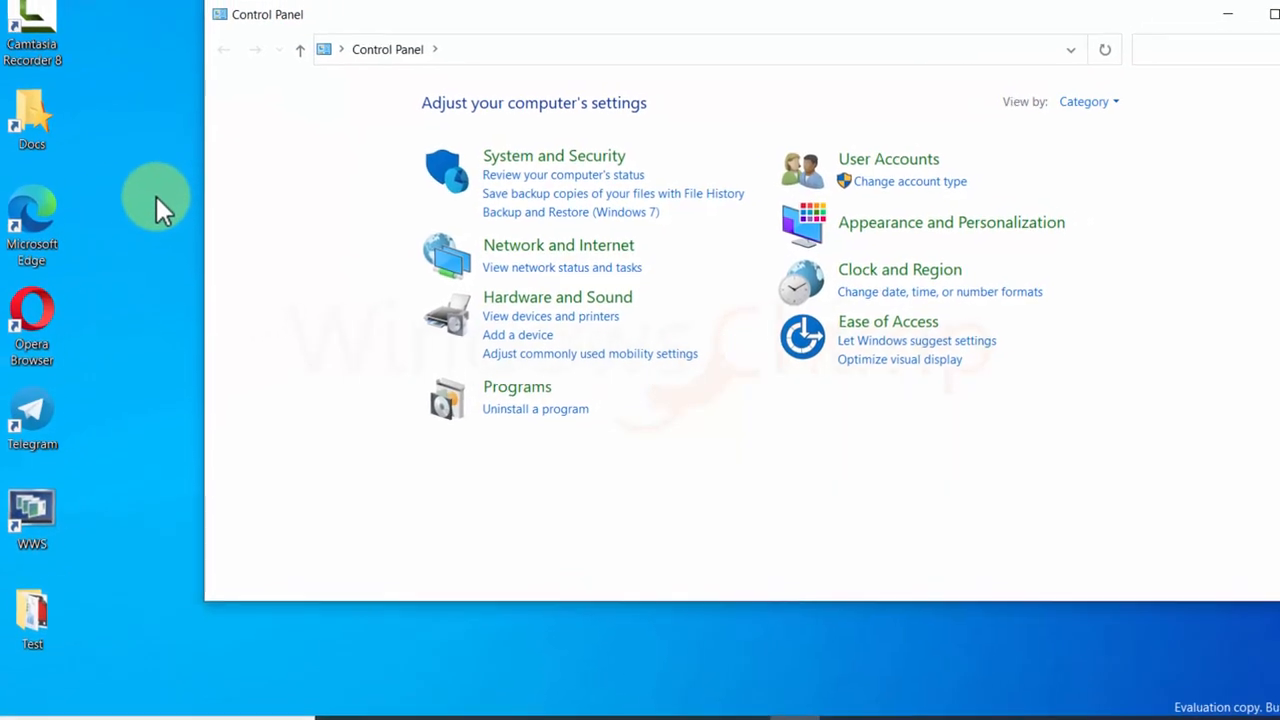
- Go into Programs and bring up 'Turn Windows features on or off'
left_click(516, 386)
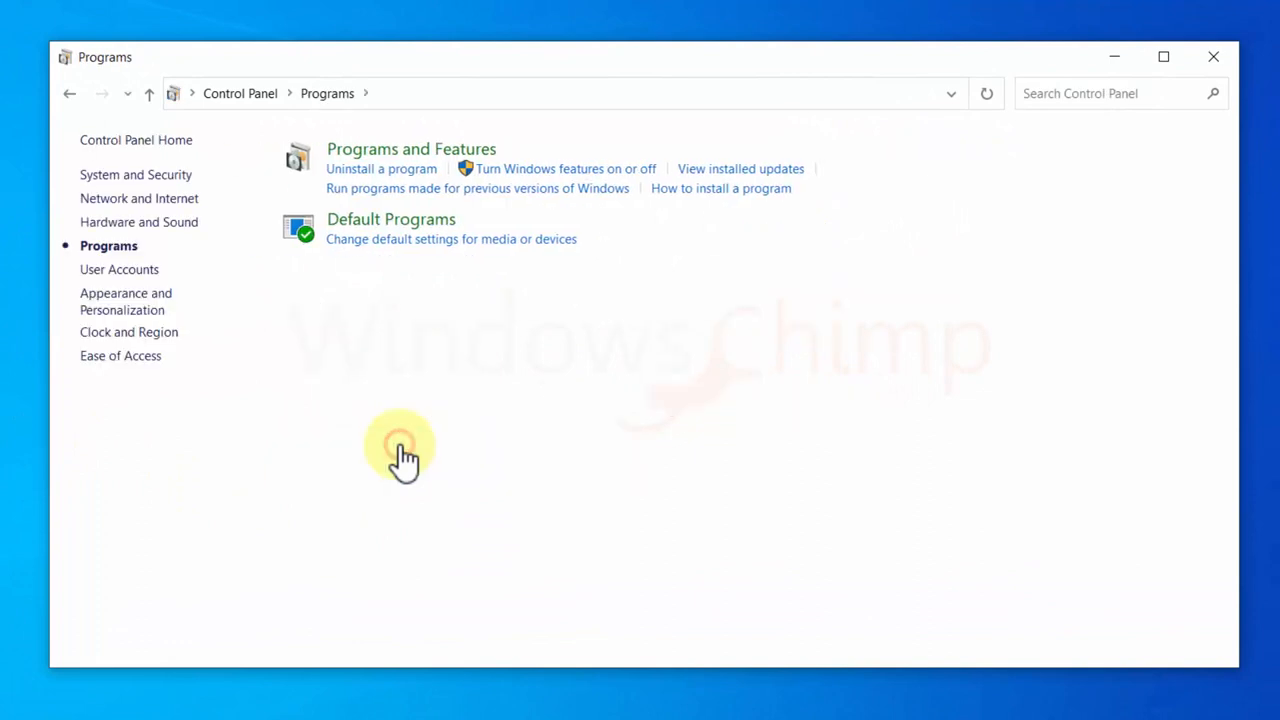
mouse_move(556, 160)
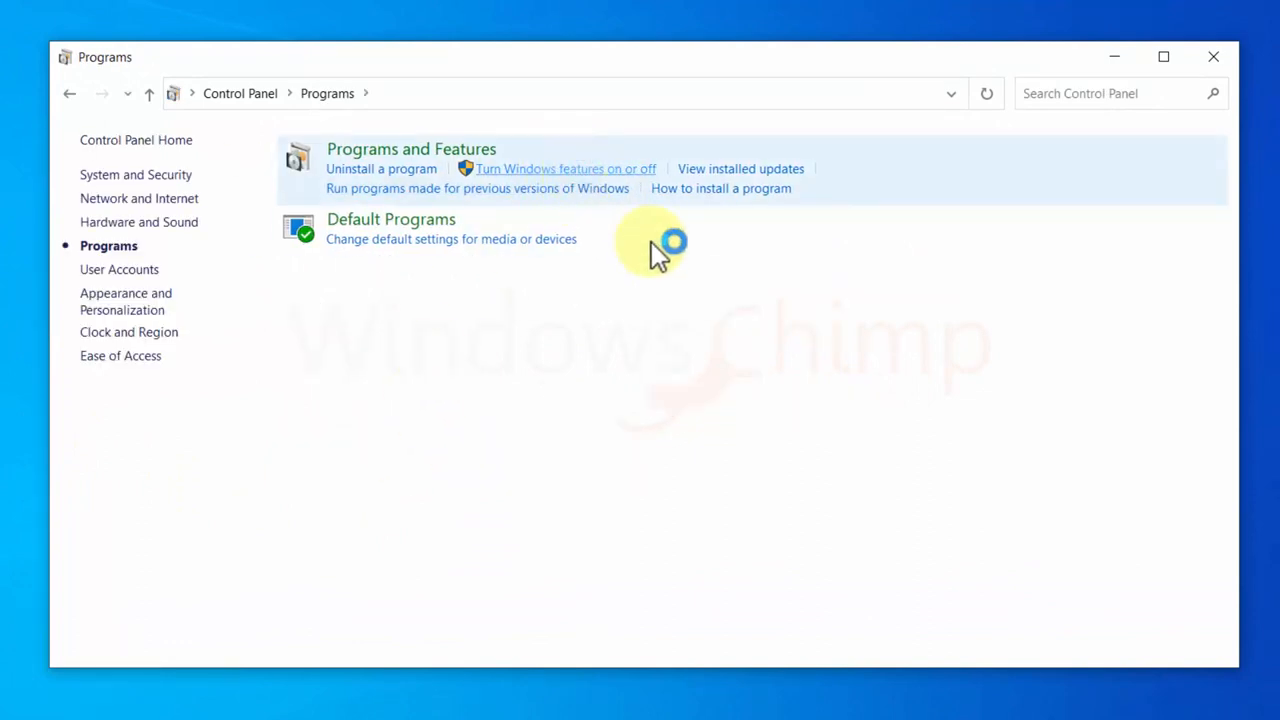
left_click(566, 168)
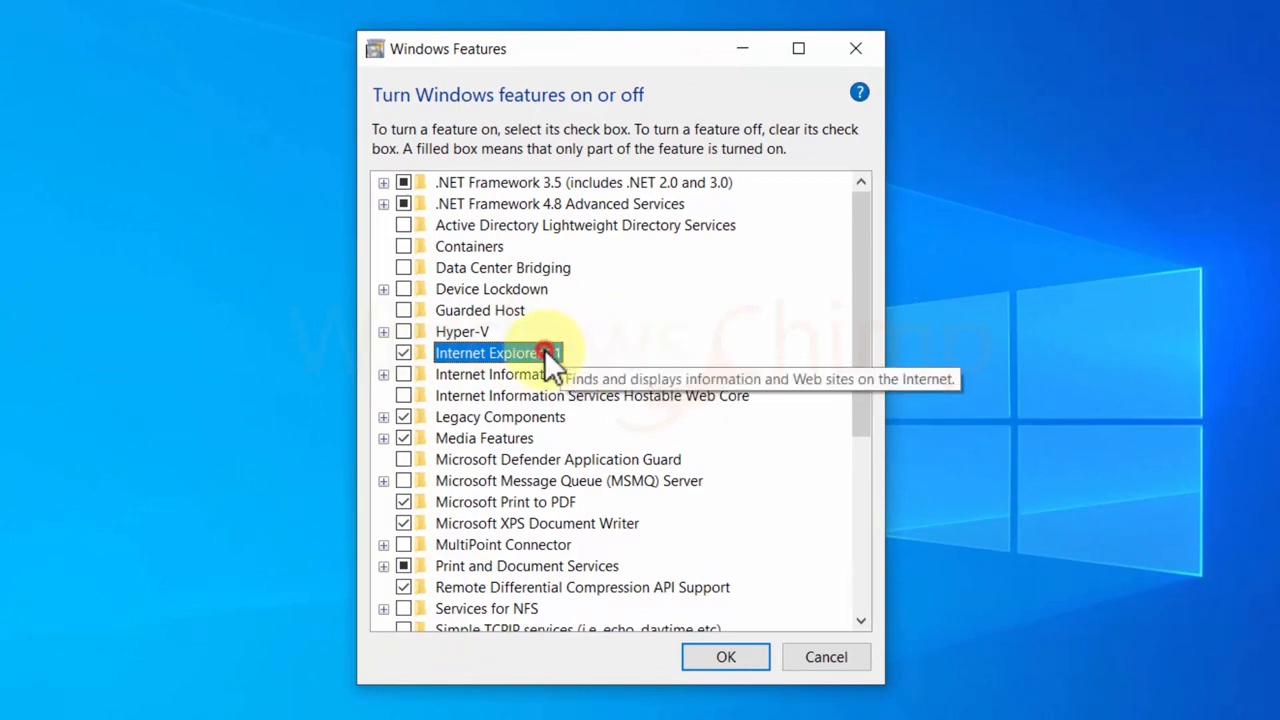
- Uncheck Internet Explorer 11 and answer Yes to the dependency warning
left_click(404, 352)
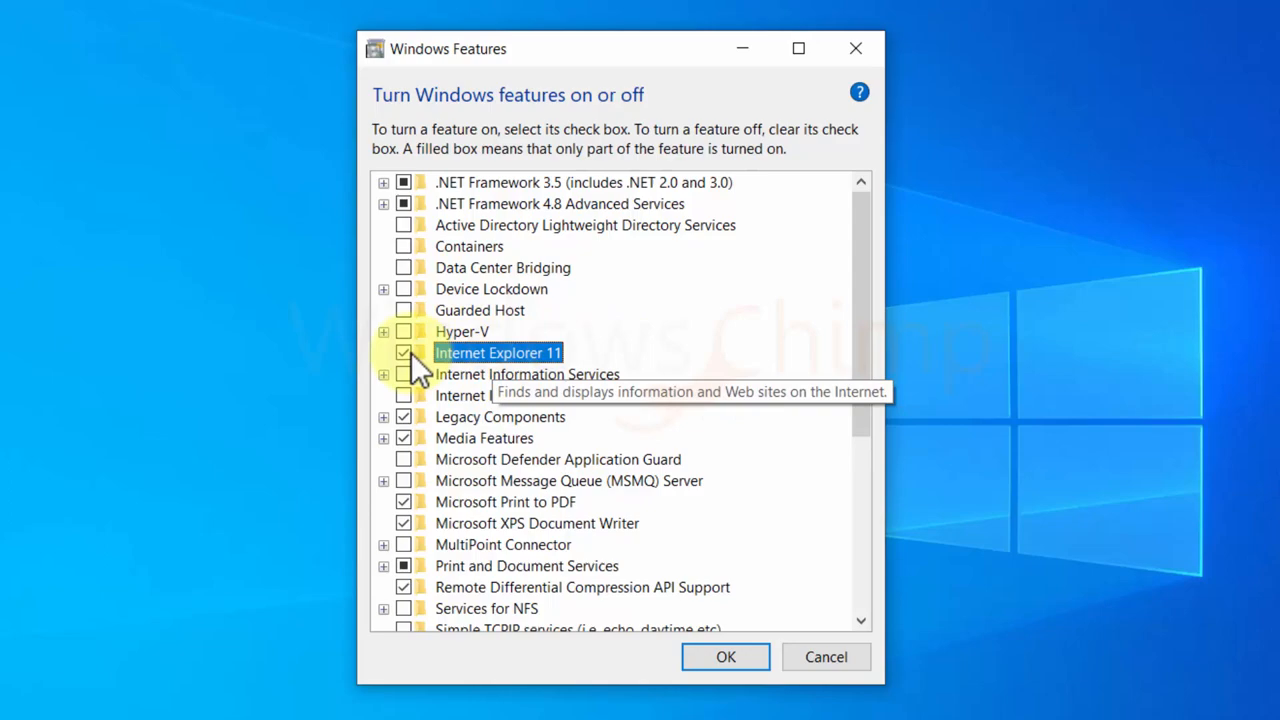
left_click(404, 352)
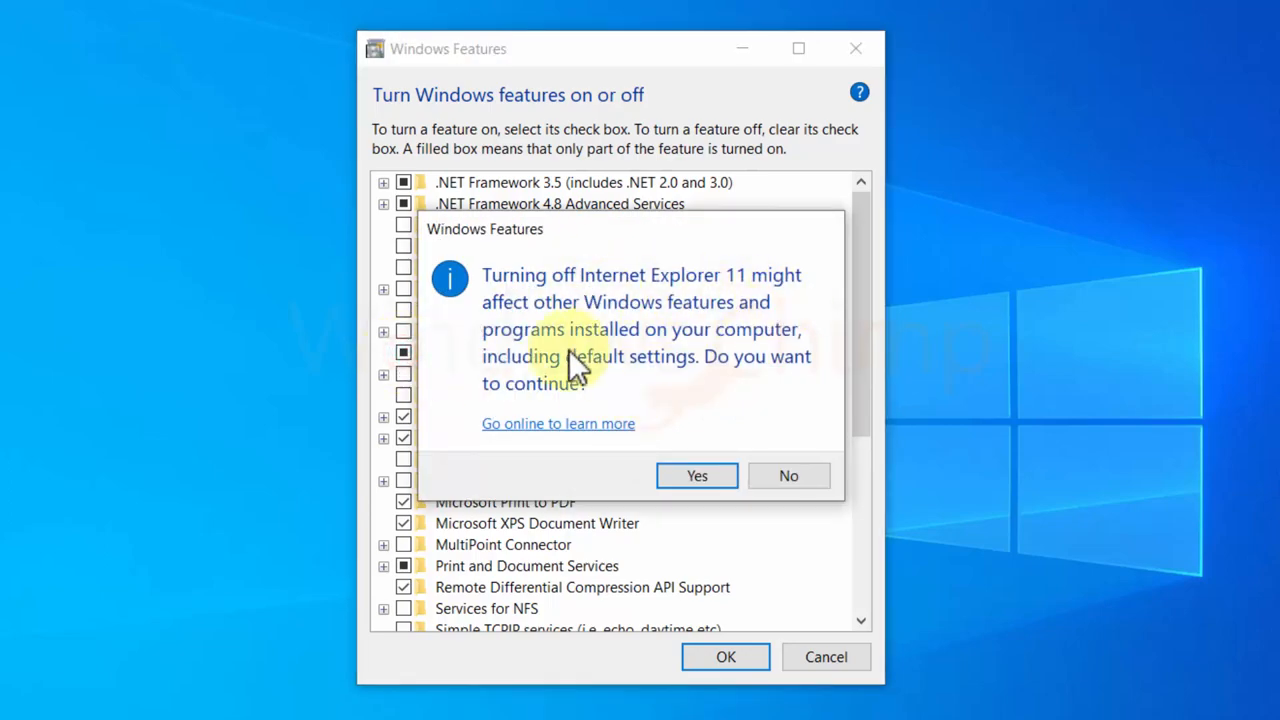
left_click(696, 476)
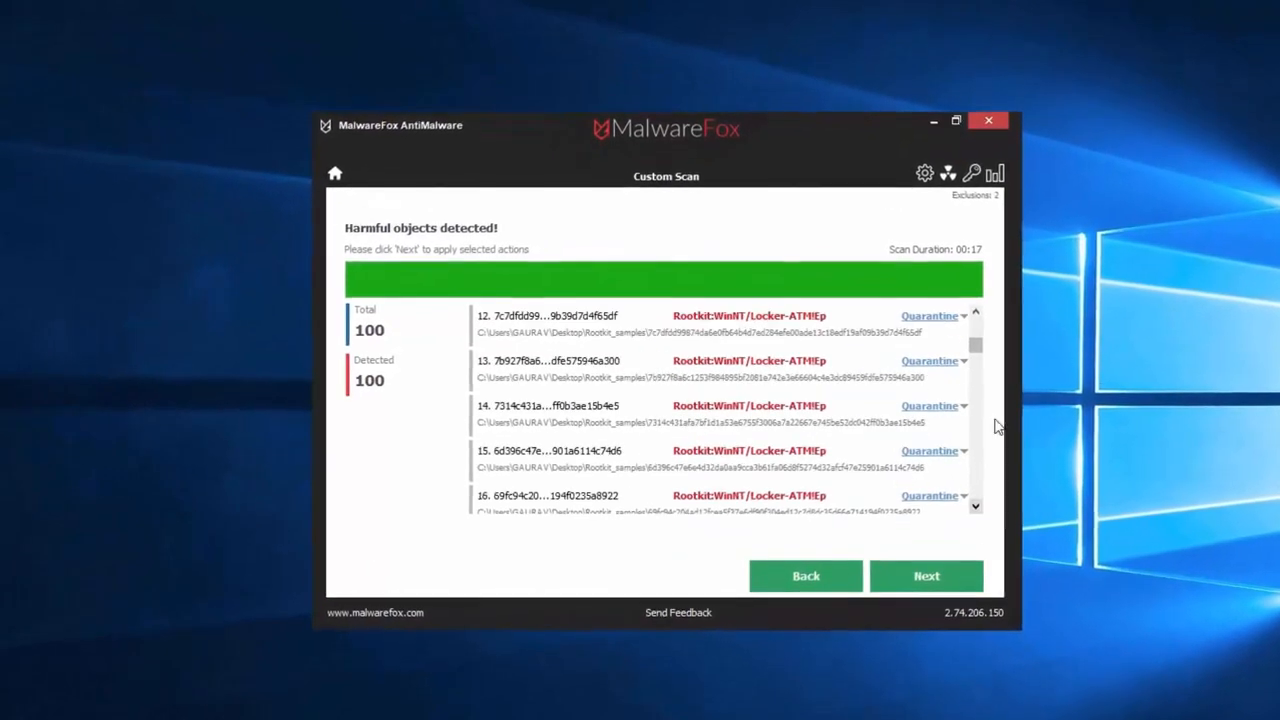
- Dismiss the warning and move focus to Legacy Components
left_click(926, 576)
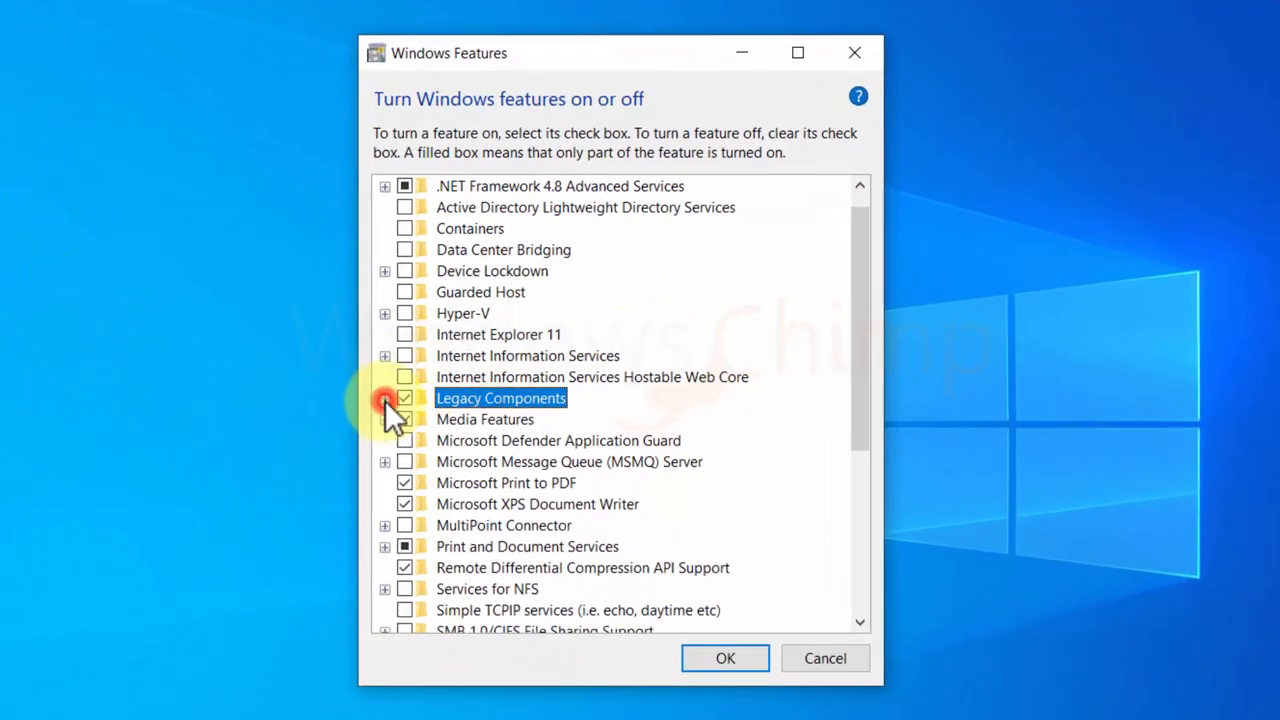
- Expand Legacy Components to show DirectPlay, then expand and uncheck Media Features with Windows Media Player
left_click(384, 398)
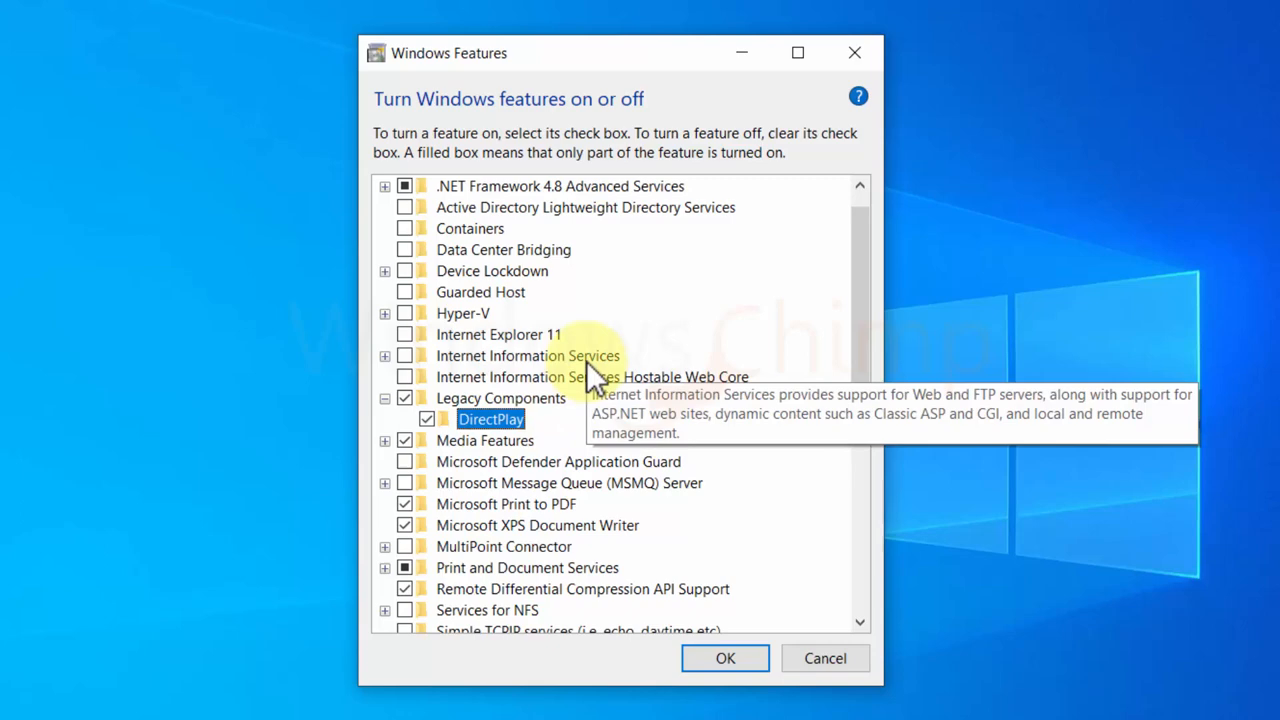
mouse_move(584, 400)
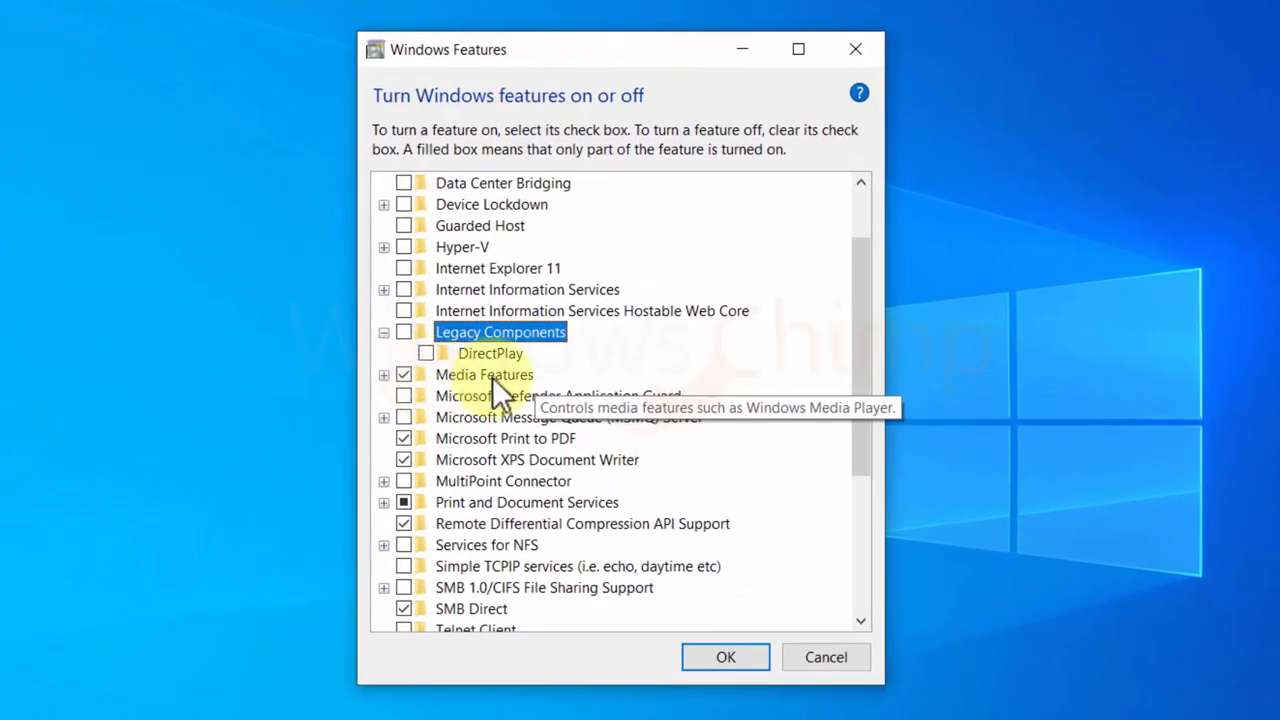
left_click(384, 376)
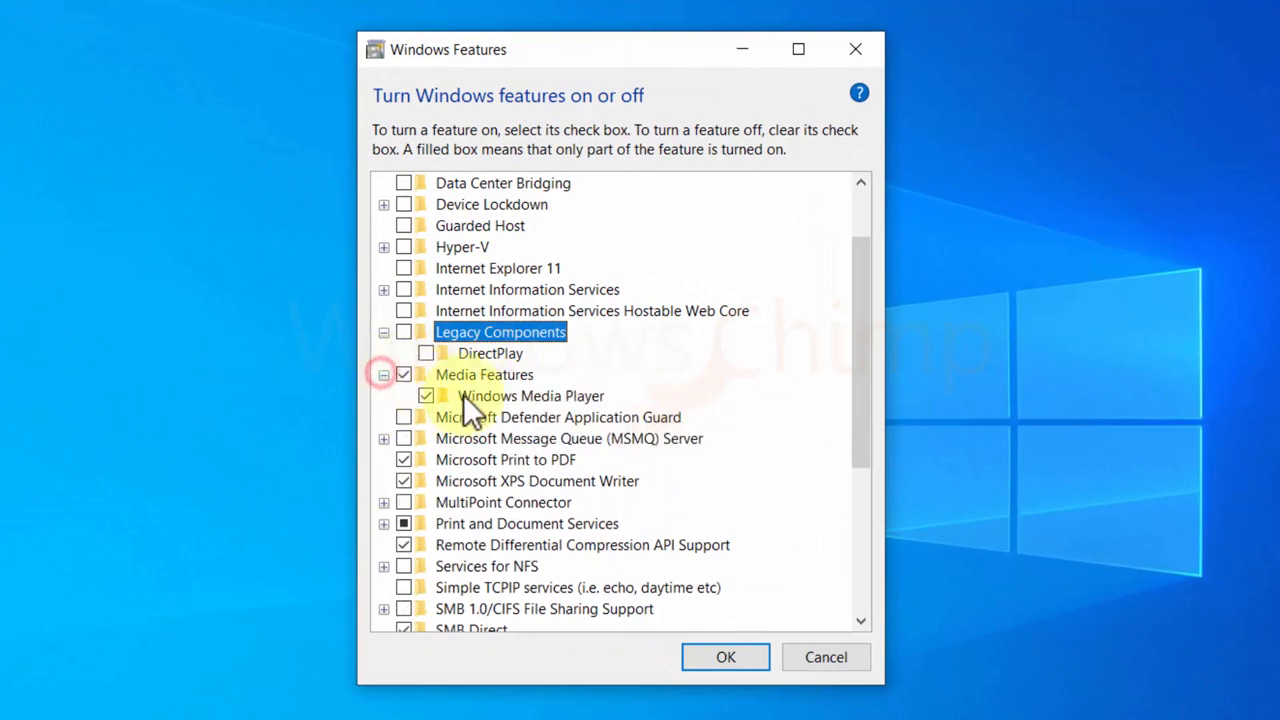
left_click(484, 374)
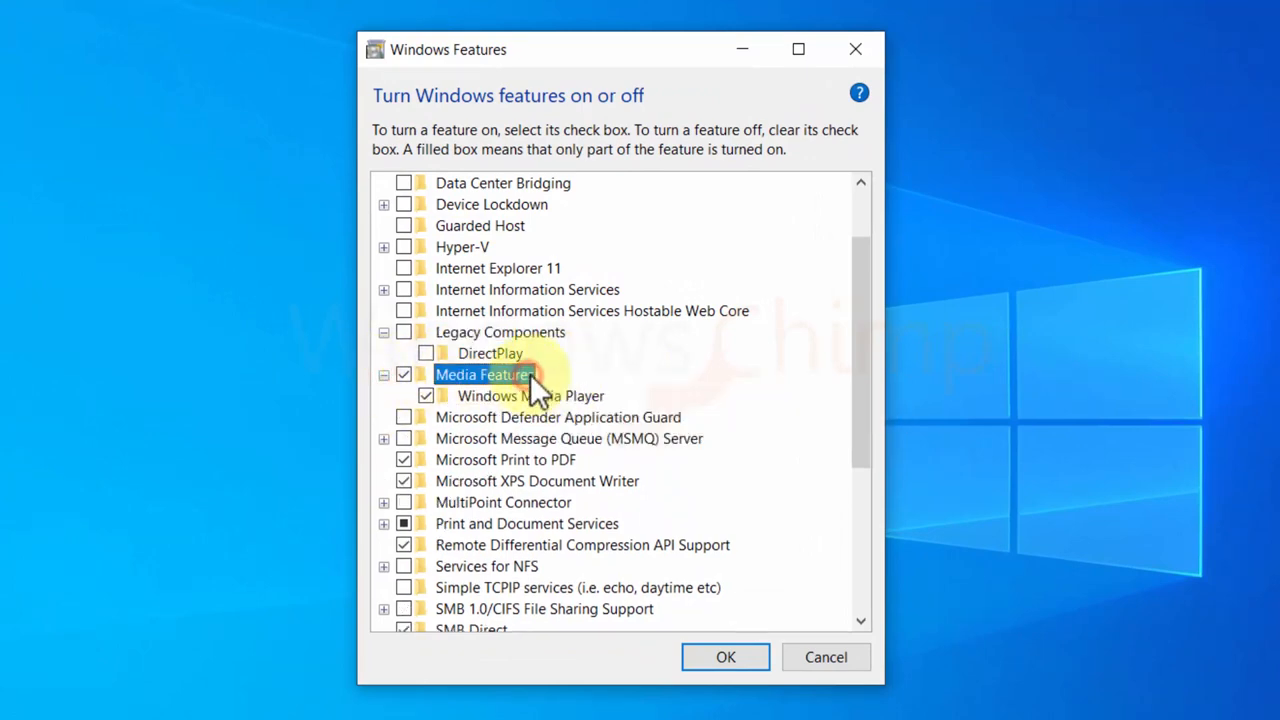
left_click(404, 374)
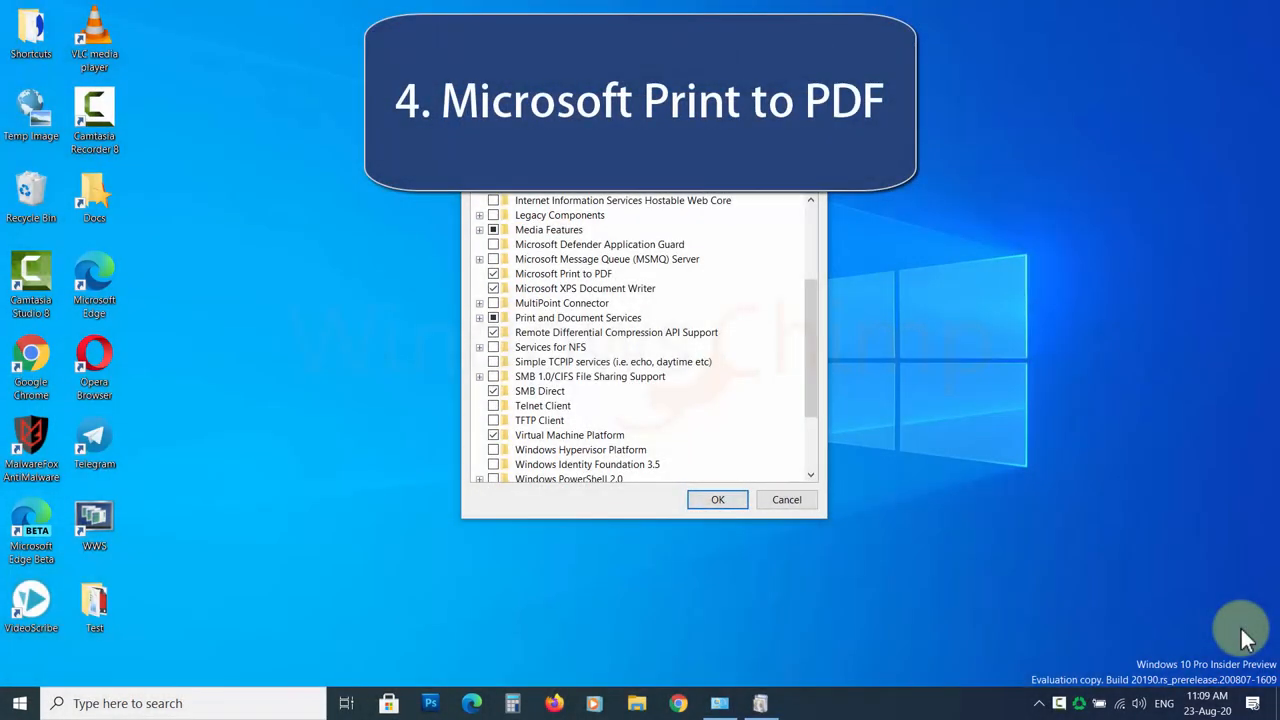
- Uncheck Microsoft Print to PDF and Microsoft XPS Document Writer
left_click(564, 272)
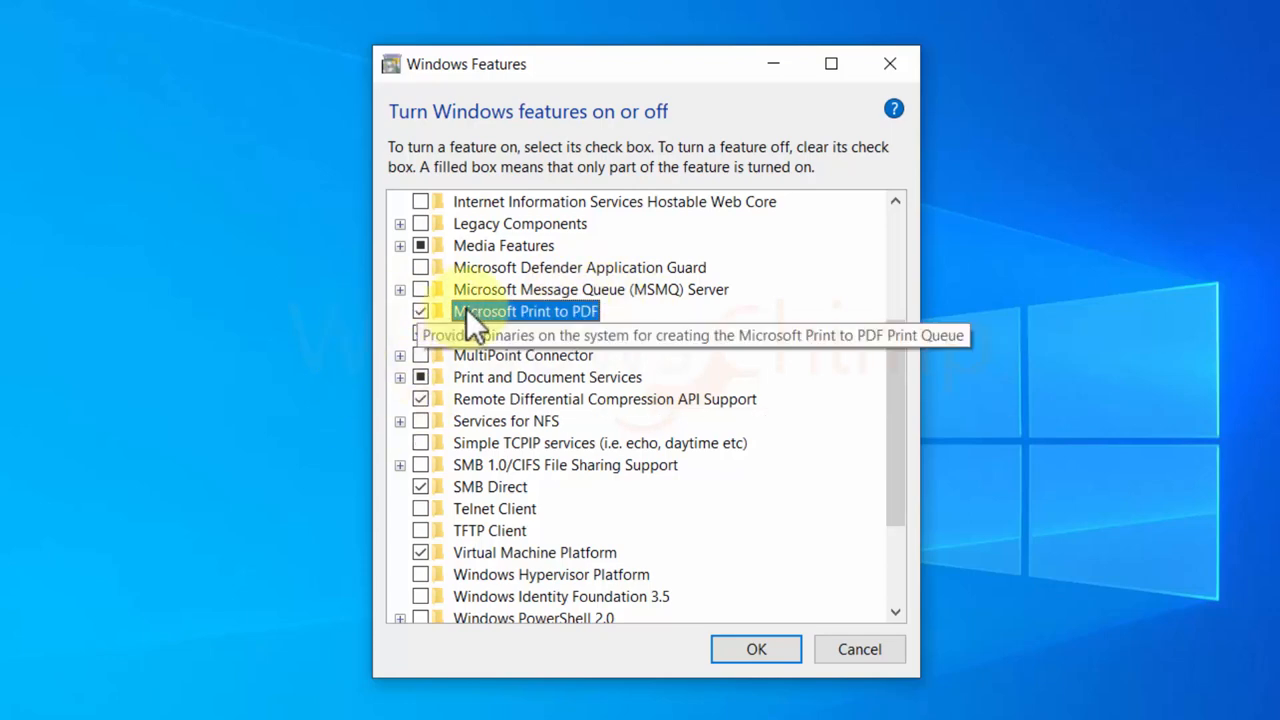
left_click(420, 312)
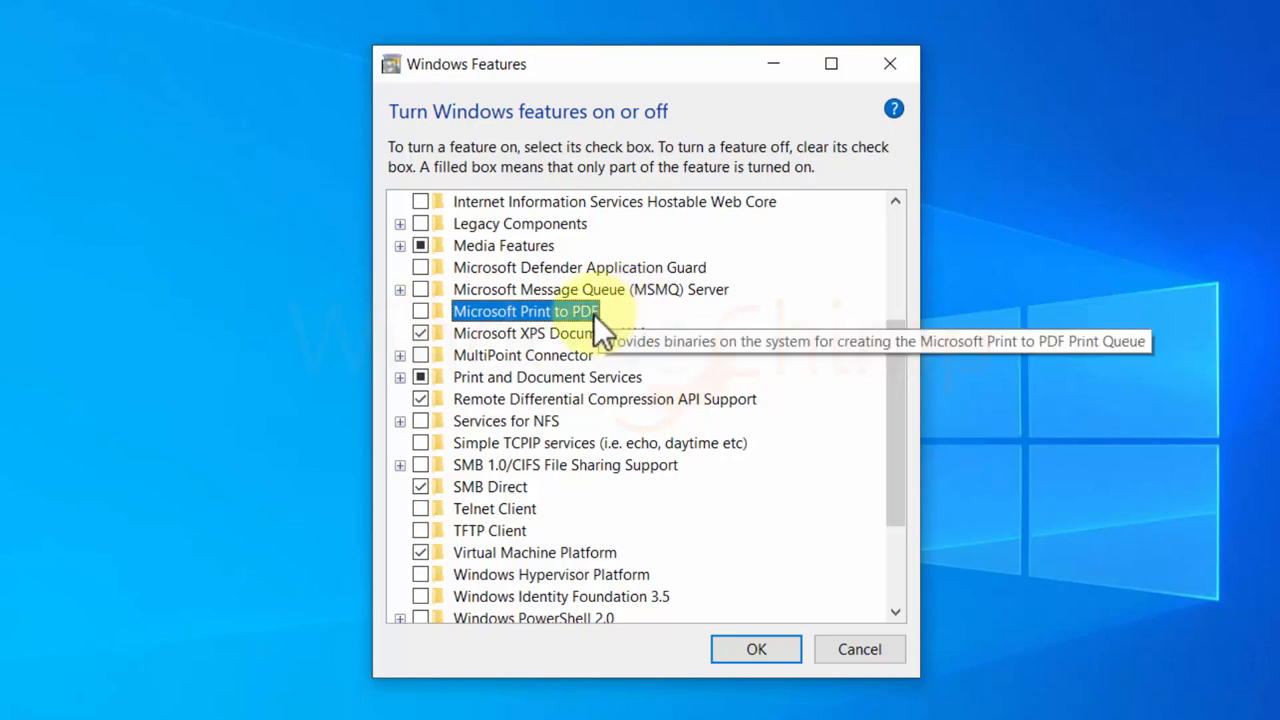
mouse_move(480, 296)
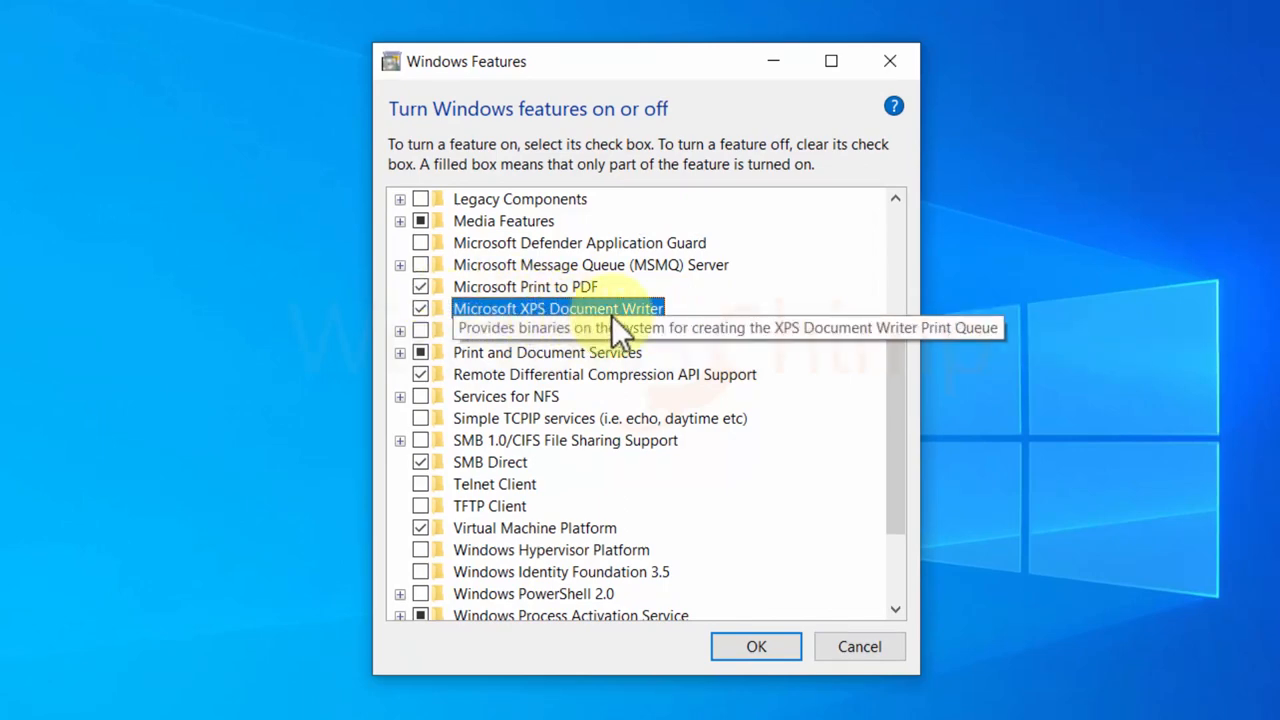
mouse_move(590, 320)
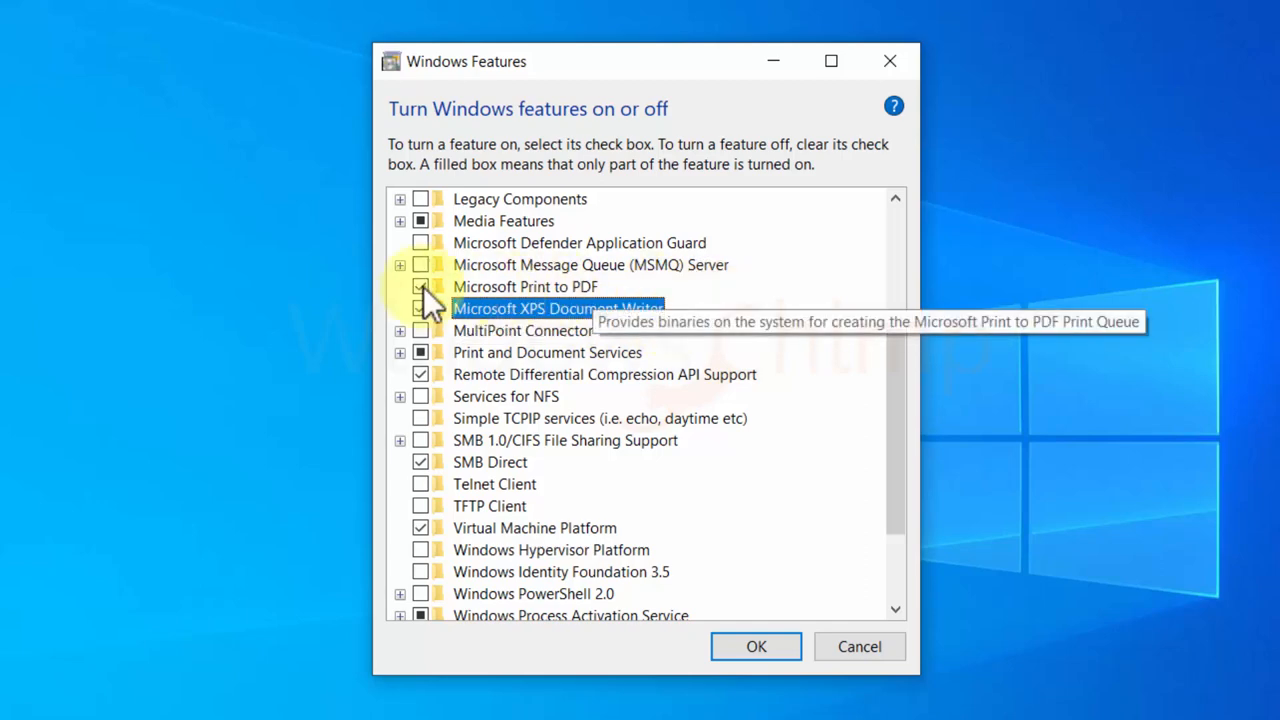
left_click(420, 286)
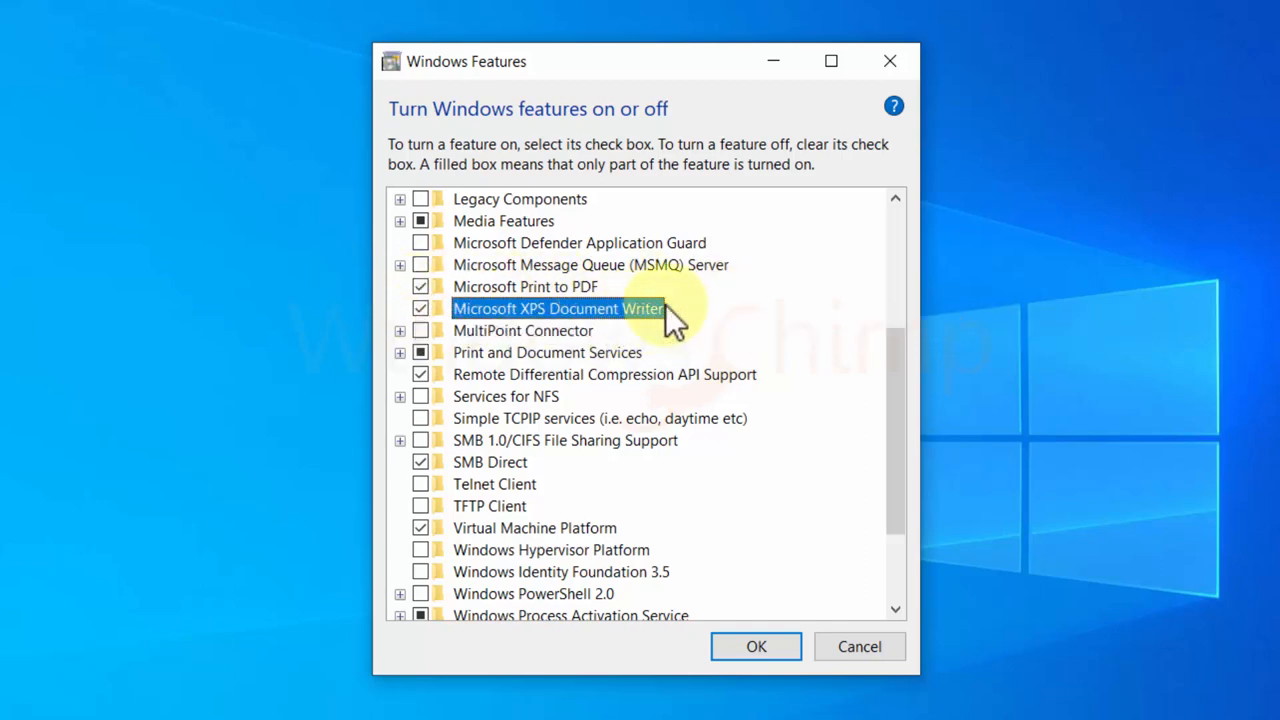
mouse_move(480, 318)
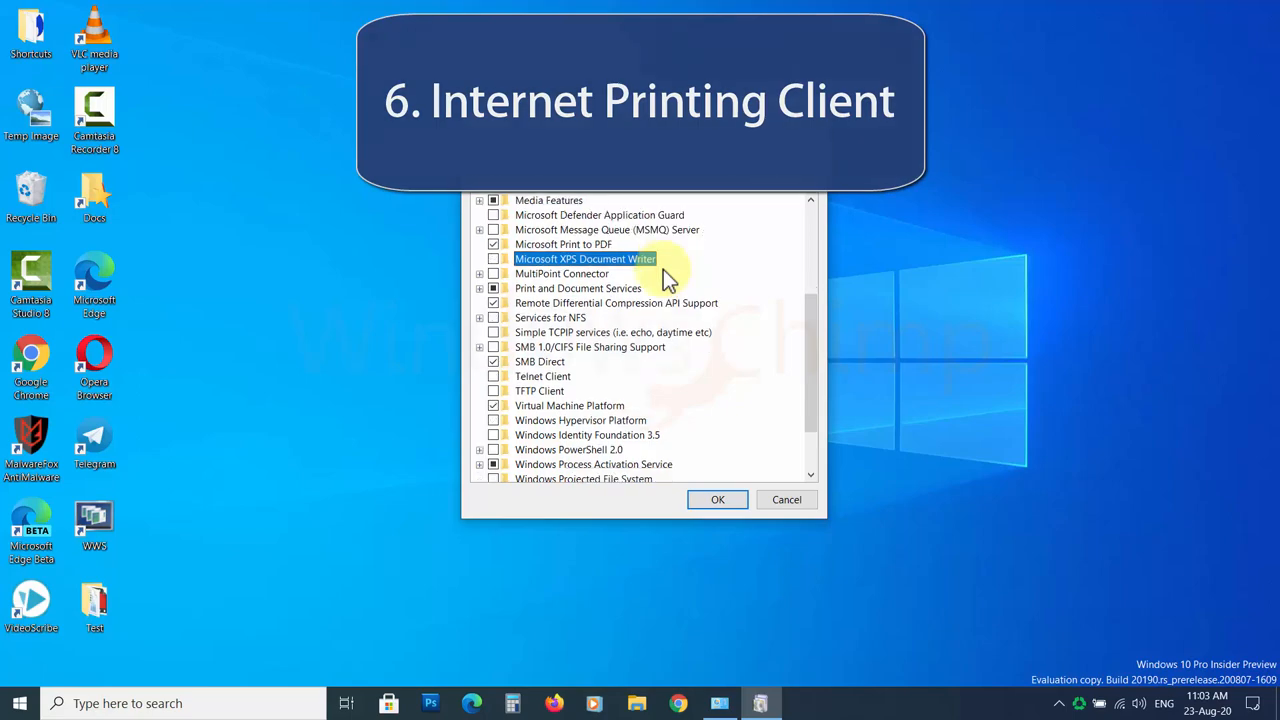
- Expand Print and Document Services and leave Internet Printing Client unchecked
left_click(480, 288)
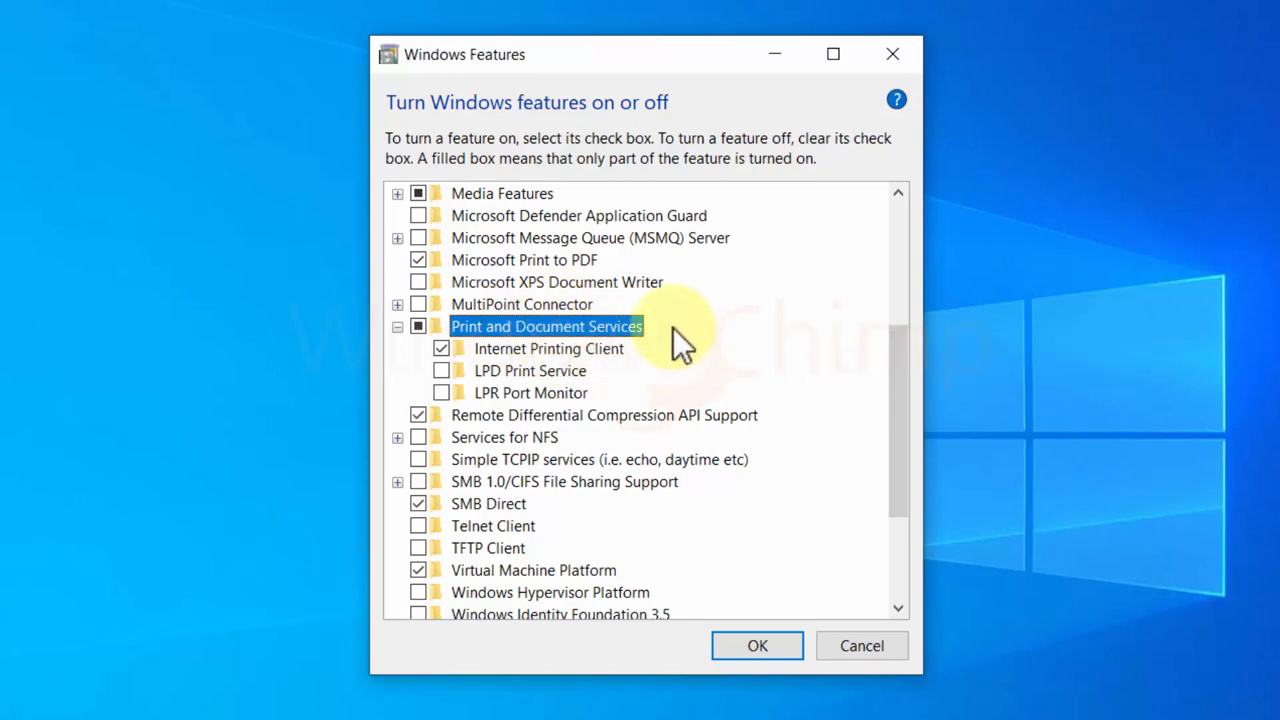
mouse_move(492, 368)
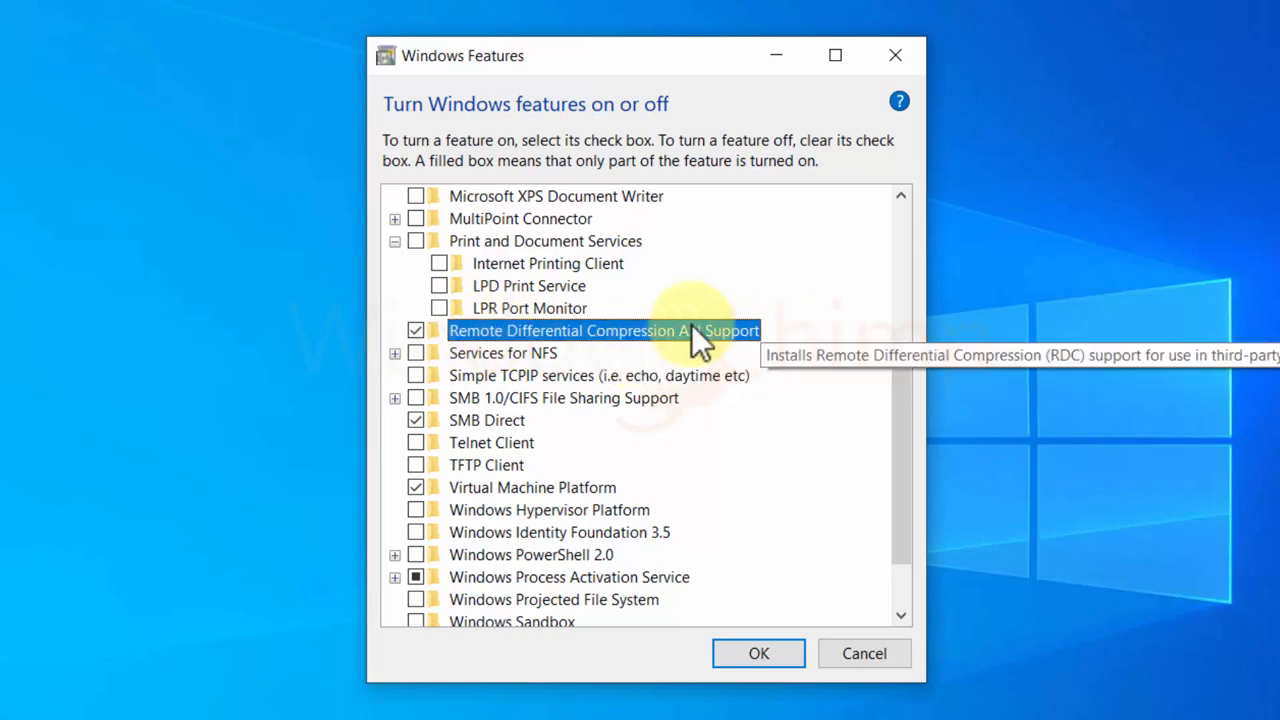
mouse_move(564, 356)
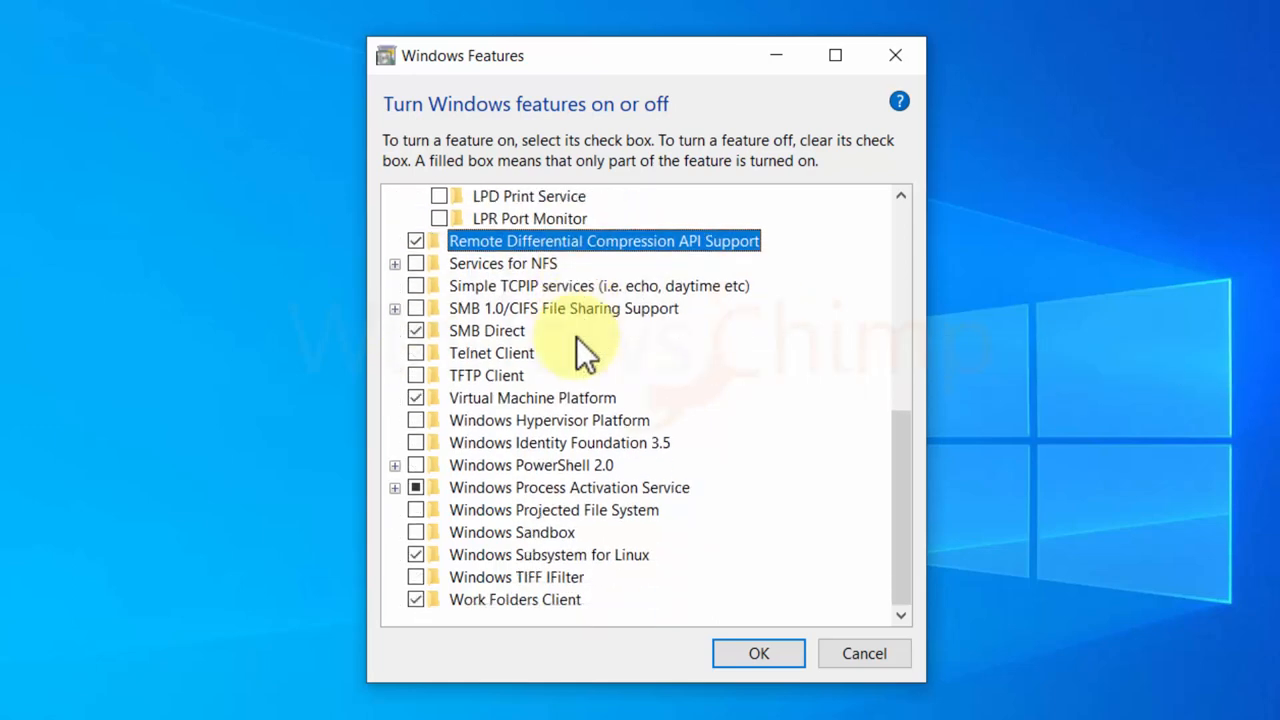
scroll("up", 3)
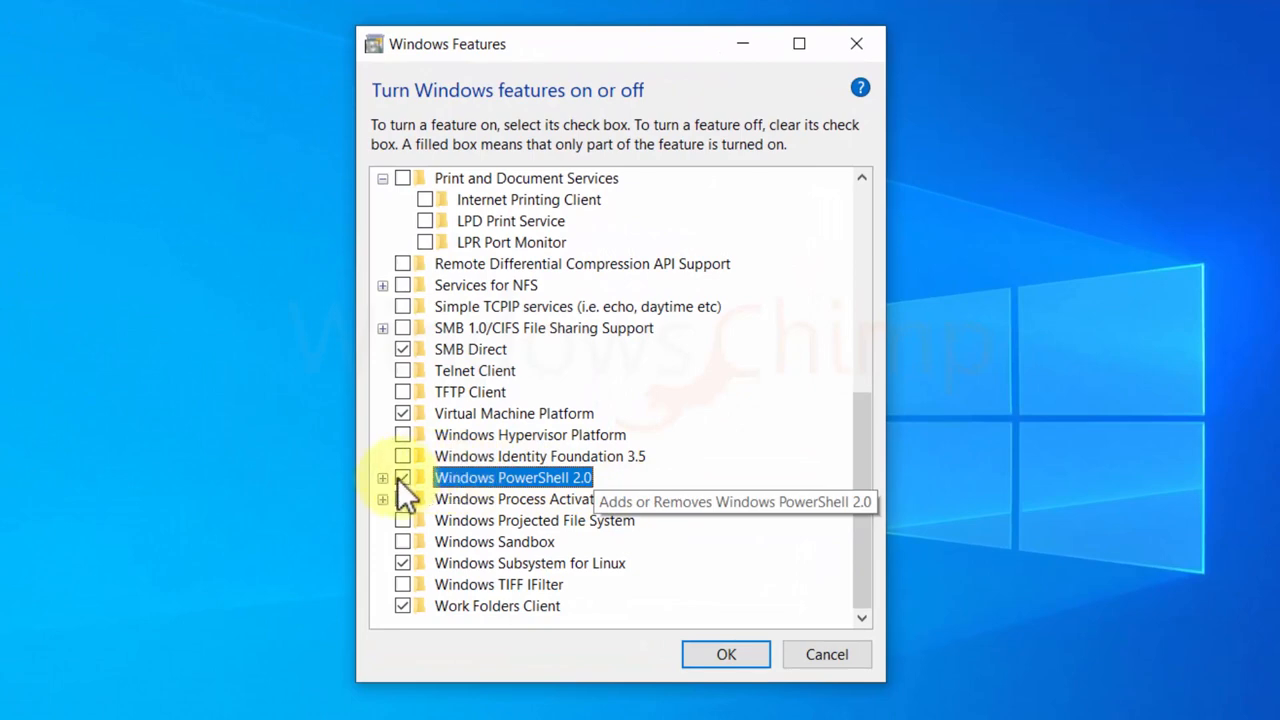
- Uncheck Windows PowerShell 2.0 with its Engine and expand Windows Process Activation Service
left_click(384, 476)
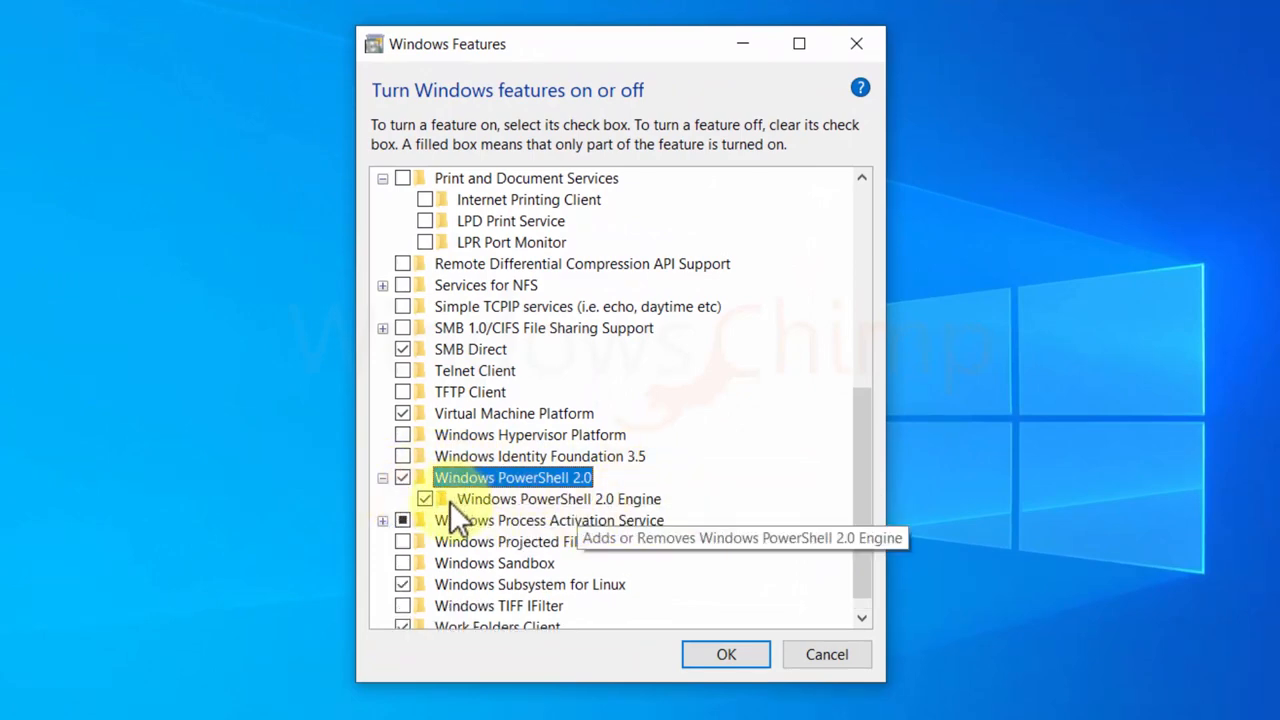
left_click(402, 476)
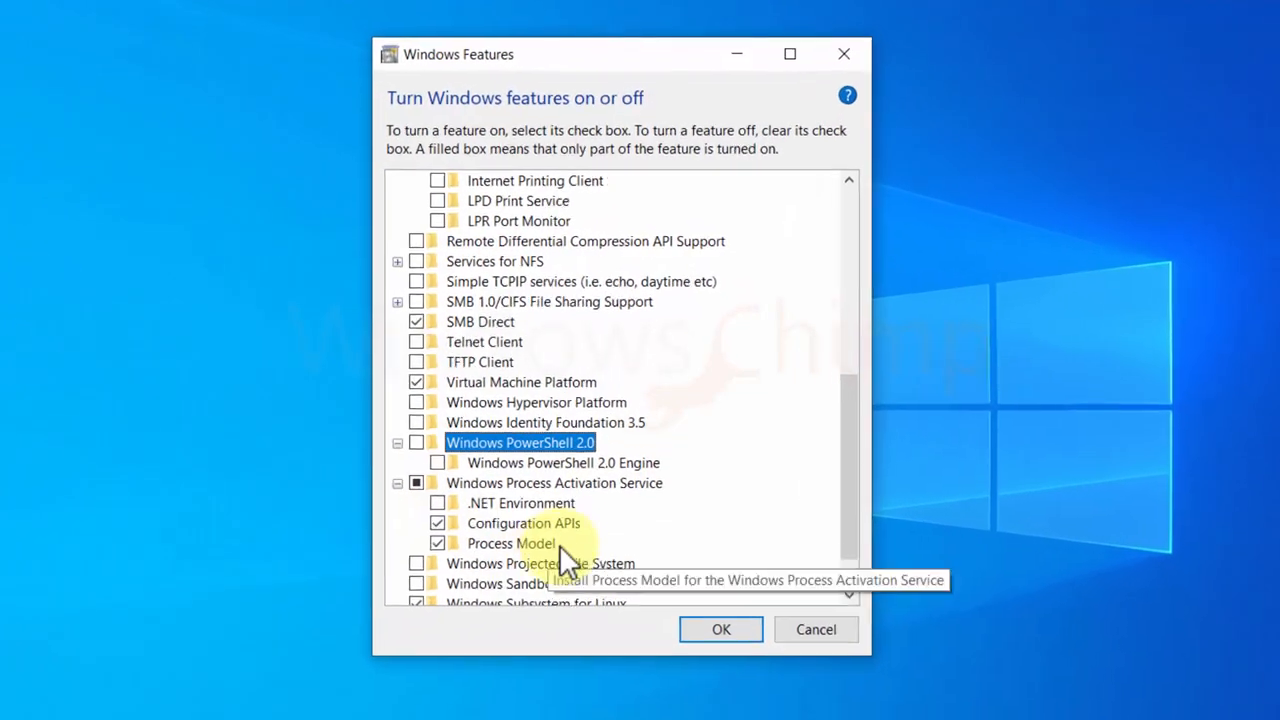
left_click(516, 534)
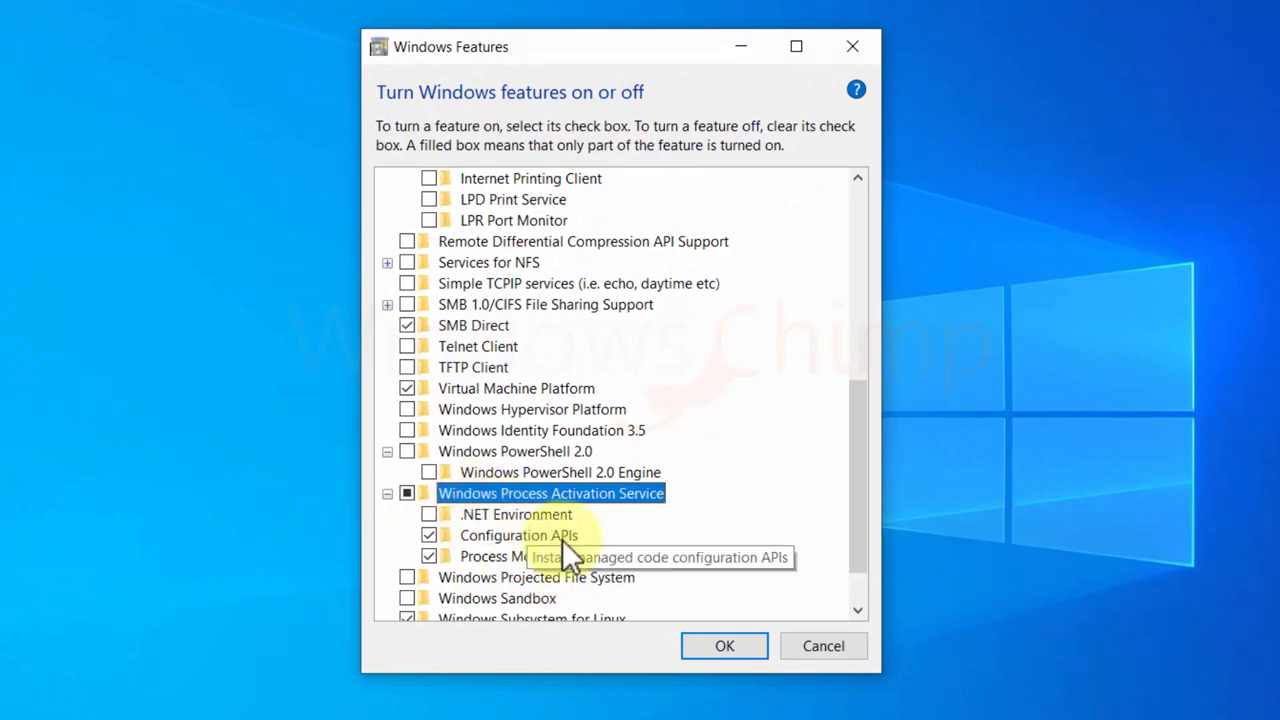
mouse_move(516, 490)
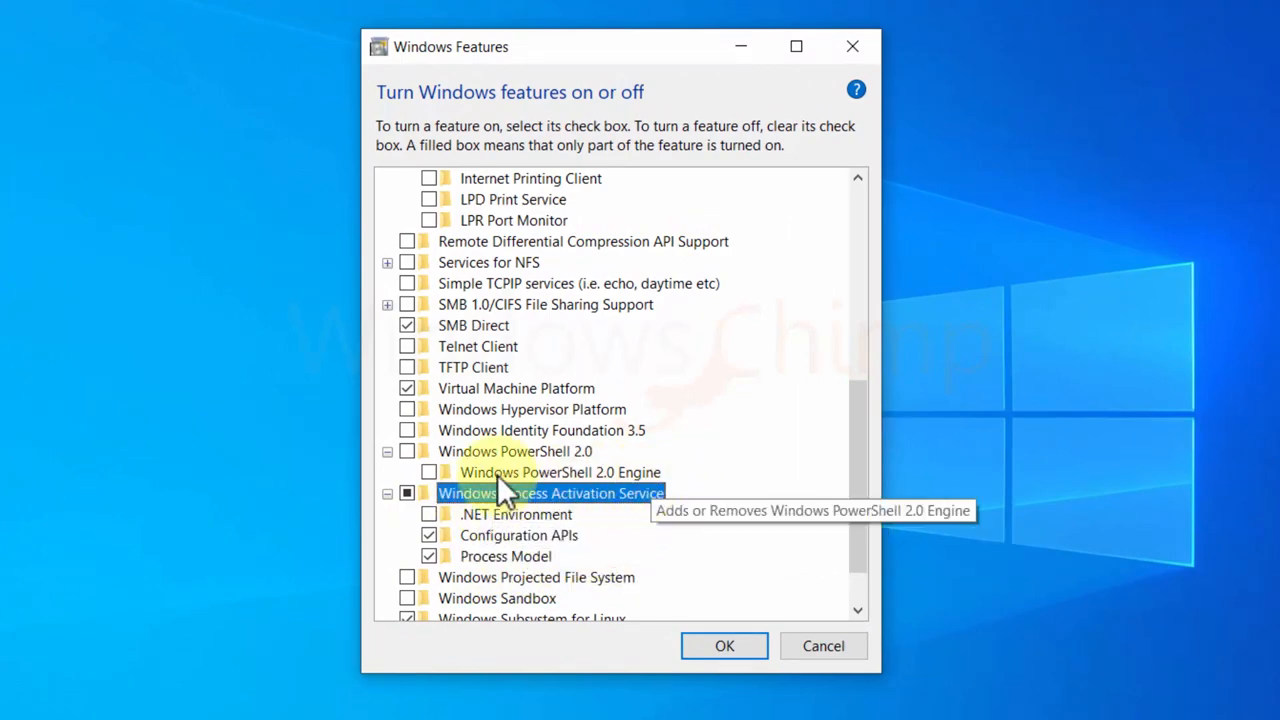
mouse_move(444, 504)
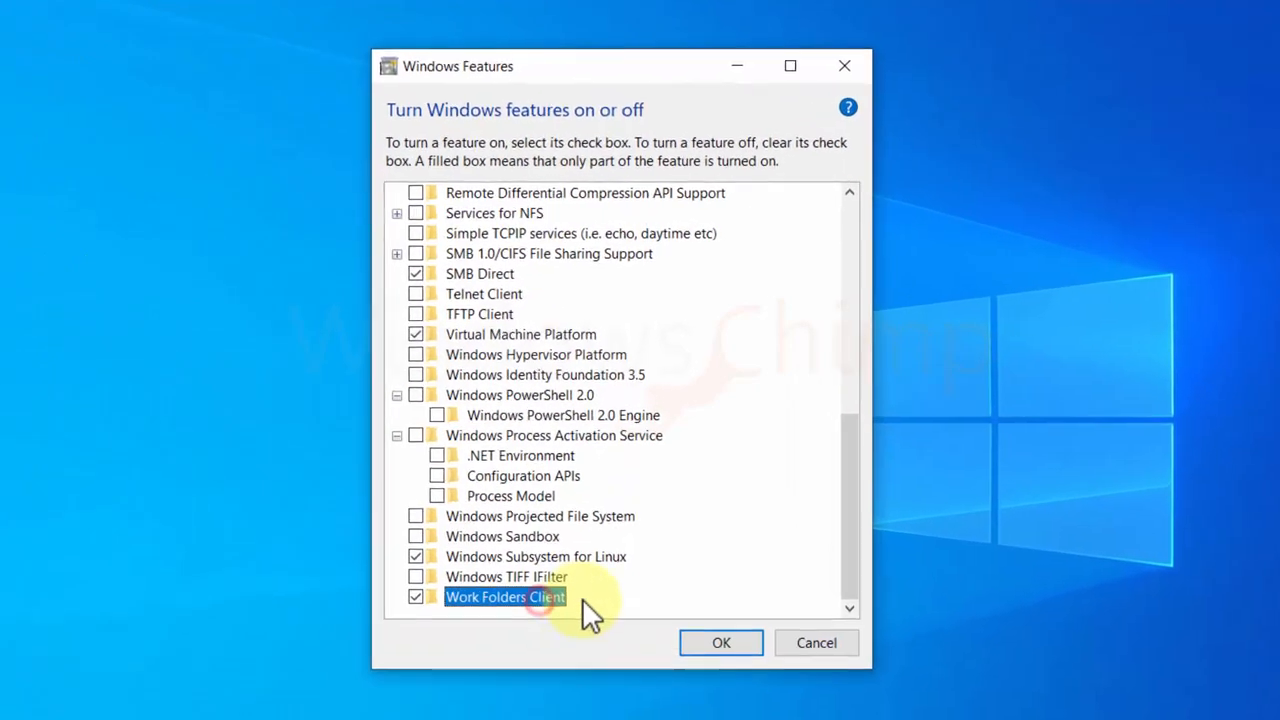
mouse_move(624, 602)
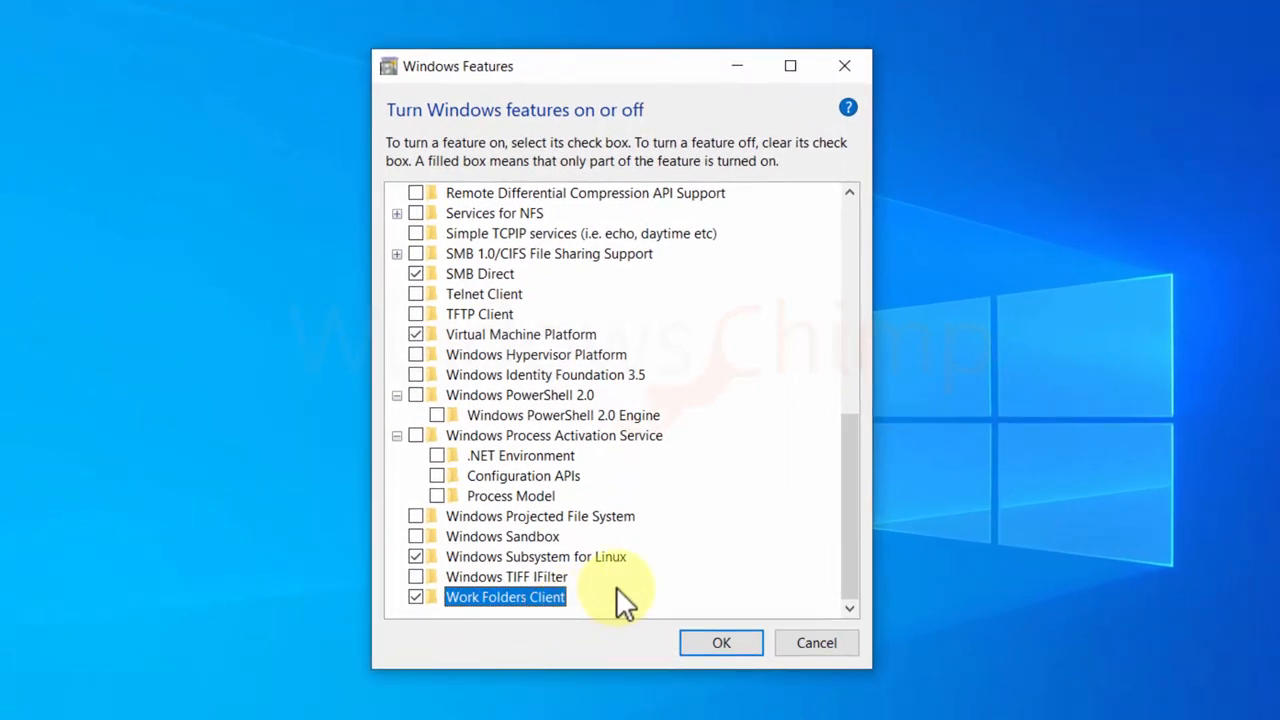
mouse_move(616, 600)
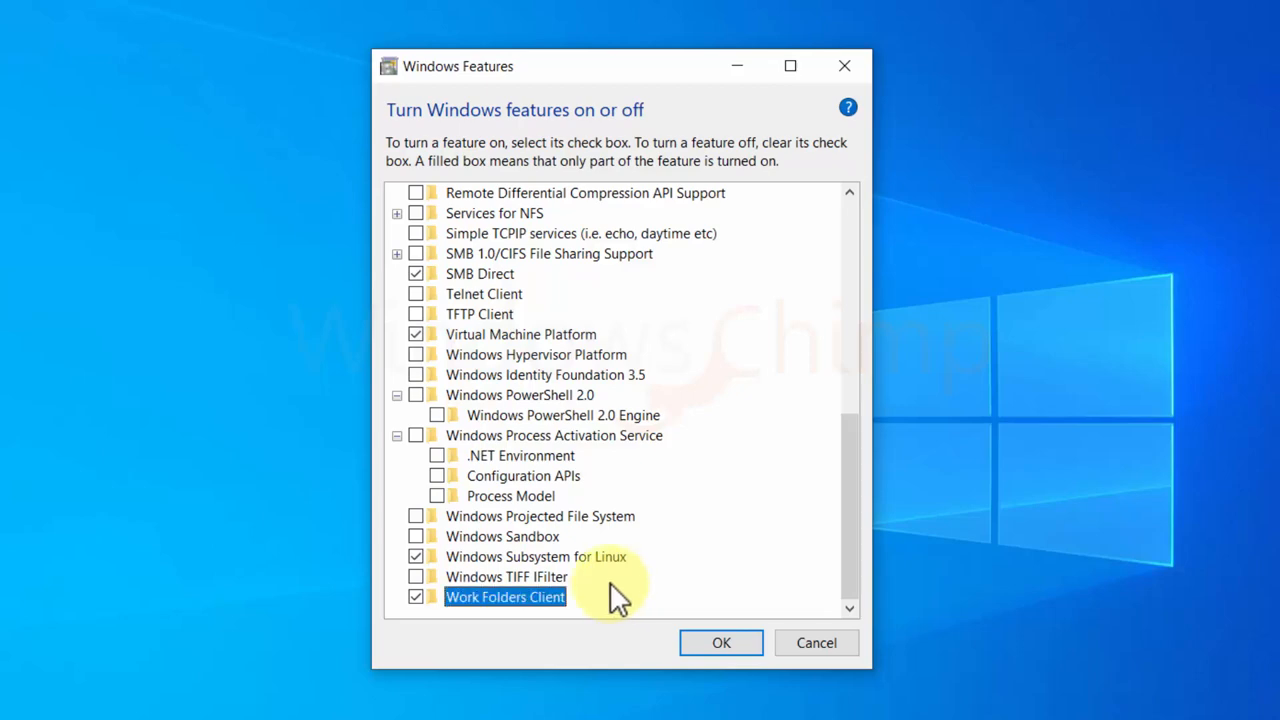
mouse_move(362, 608)
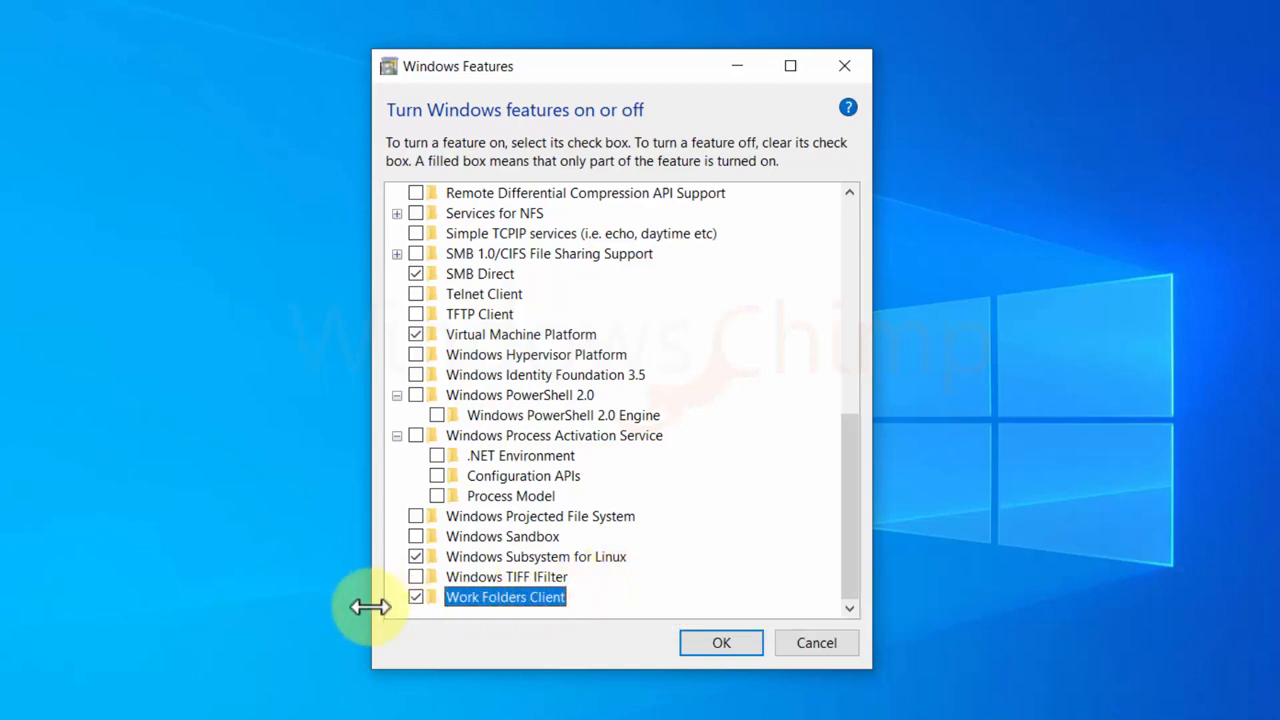
- Uncheck Work Folders Client and confirm the feature changes with OK
left_click(416, 596)
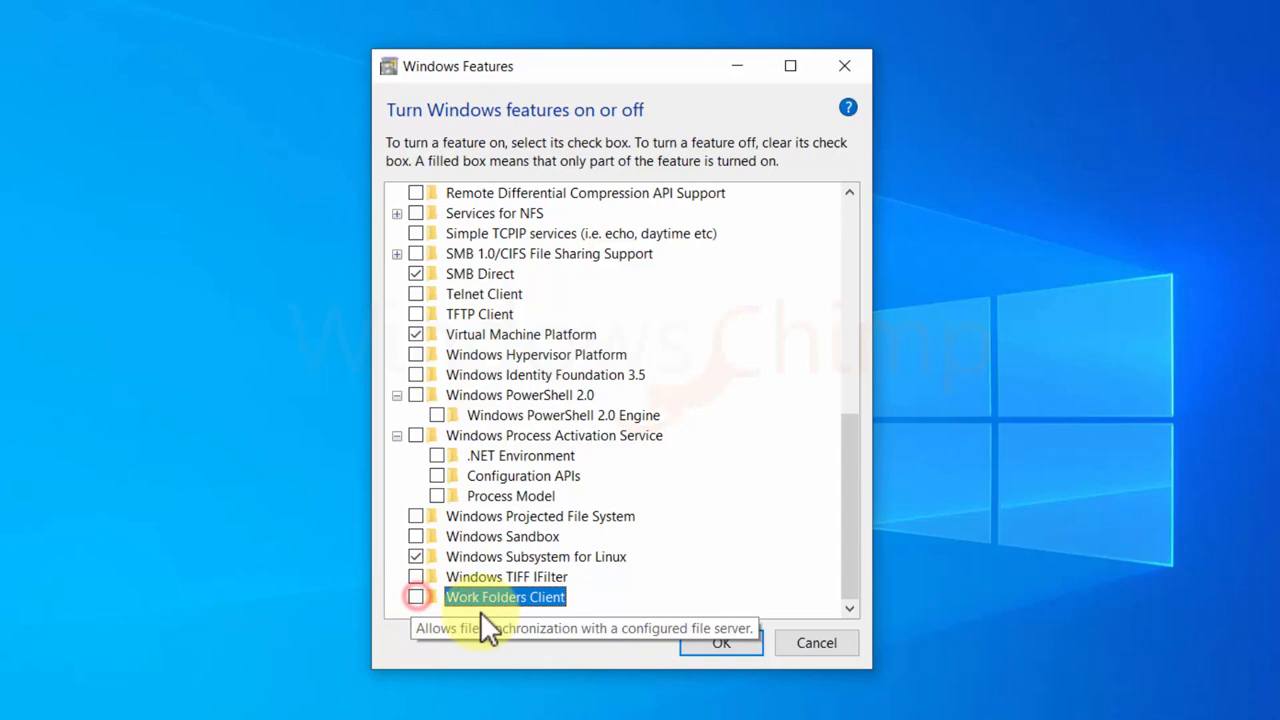
mouse_move(758, 616)
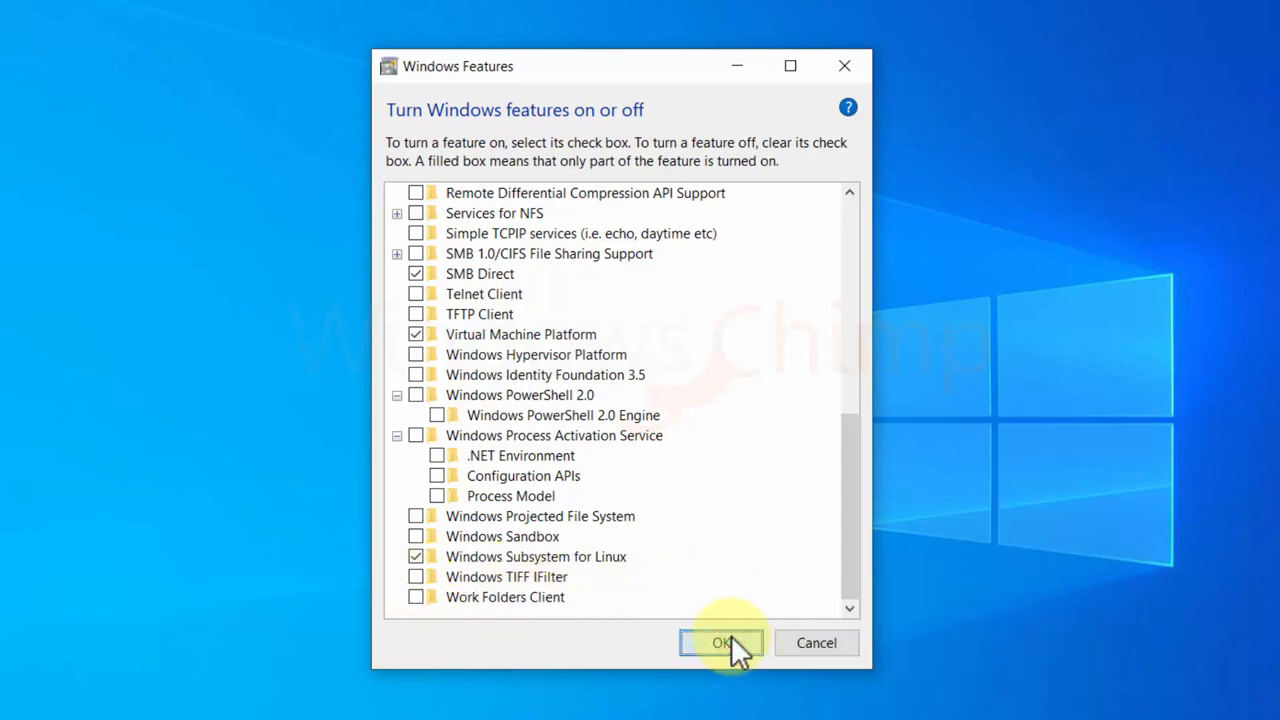
left_click(724, 644)
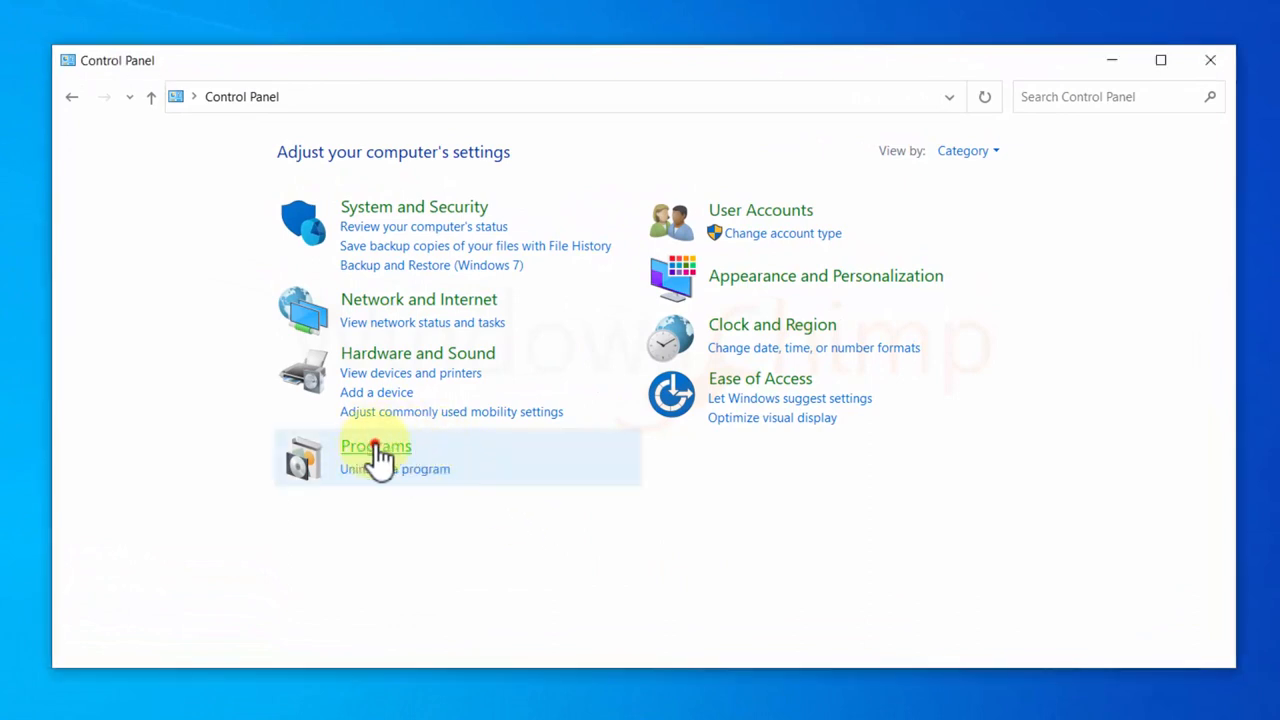
- Reopen Windows Features via Programs and apply with OK so Windows searches for required files
left_click(376, 446)
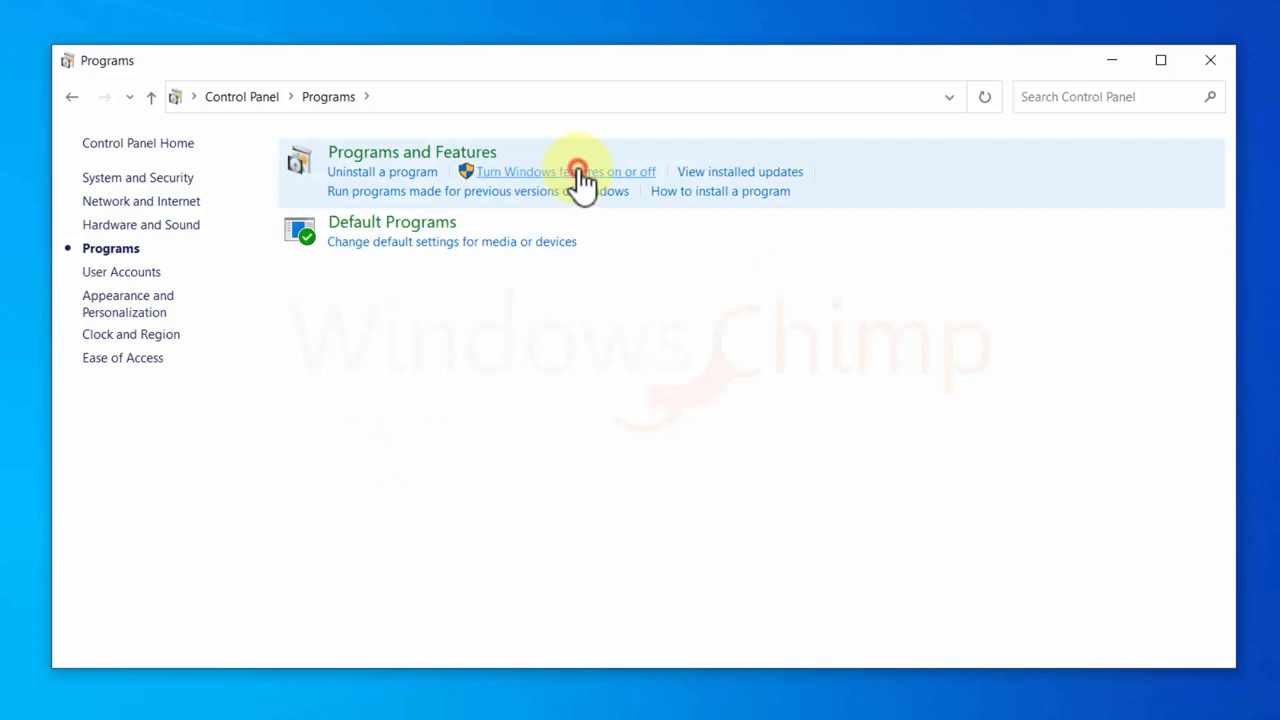
left_click(578, 172)
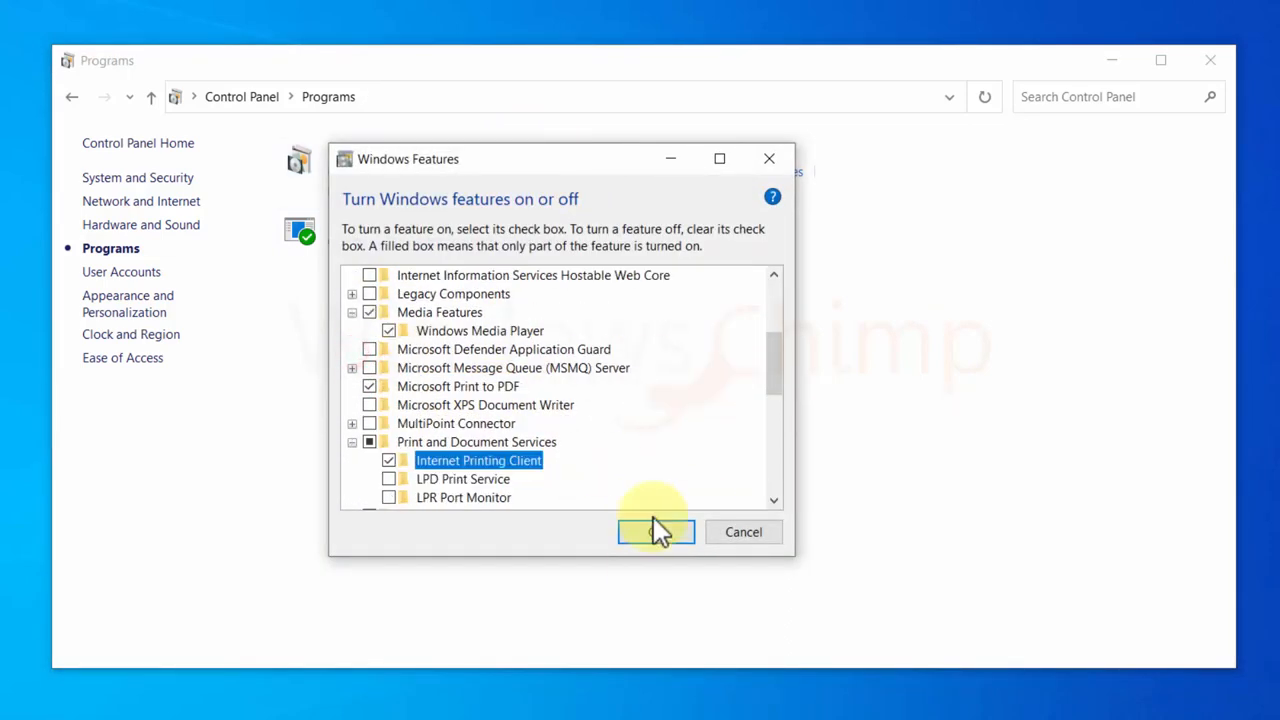
left_click(656, 532)
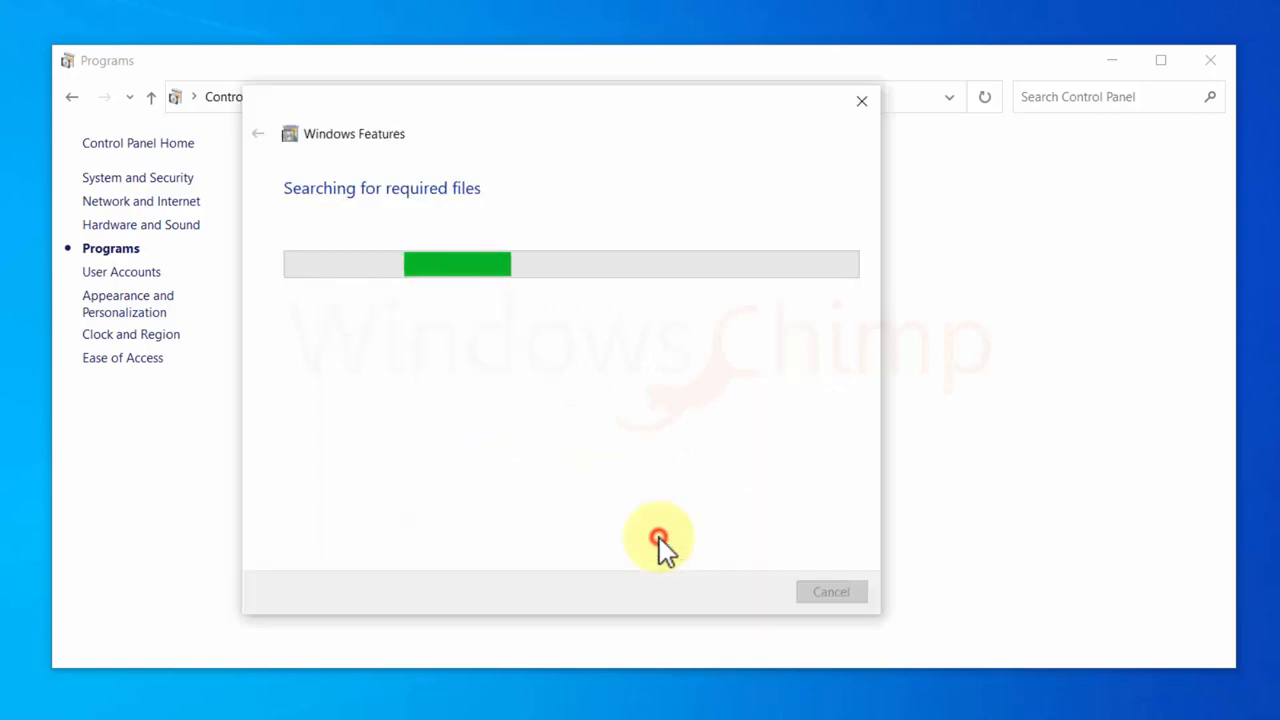